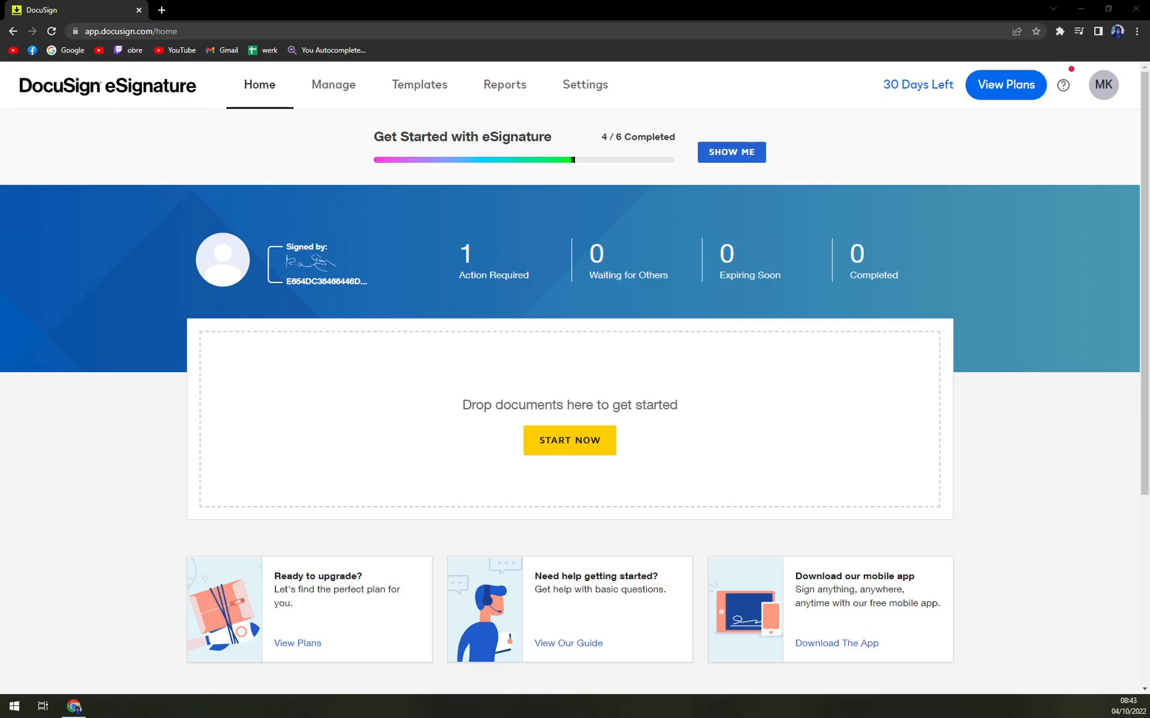
pyautogui.moveTo(143, 394)
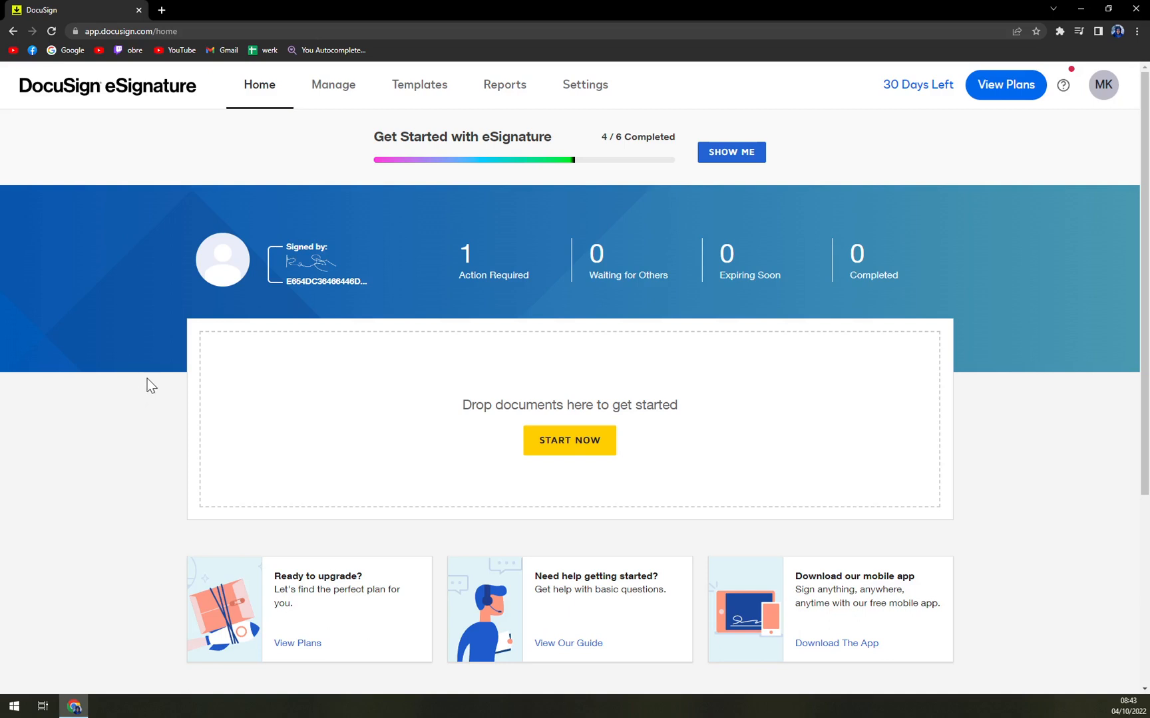
pyautogui.moveTo(140, 430)
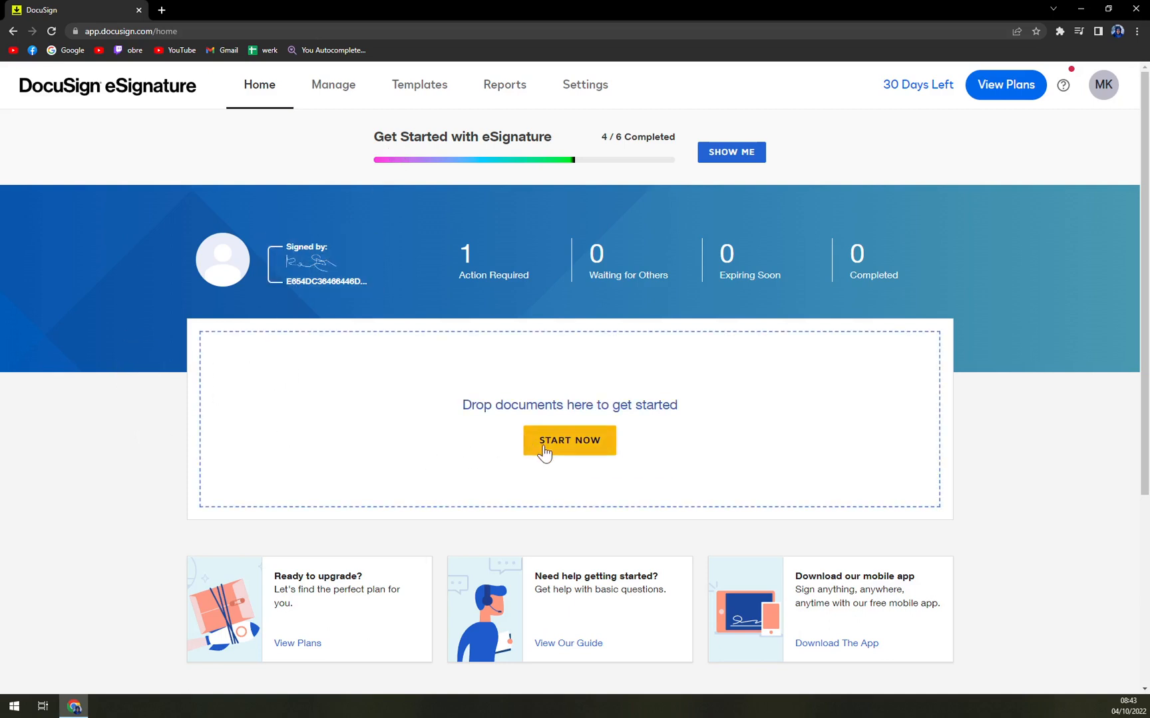
# Start a new envelope and add sample.pdf from the Template Tutorial template.
pyautogui.click(569, 440)
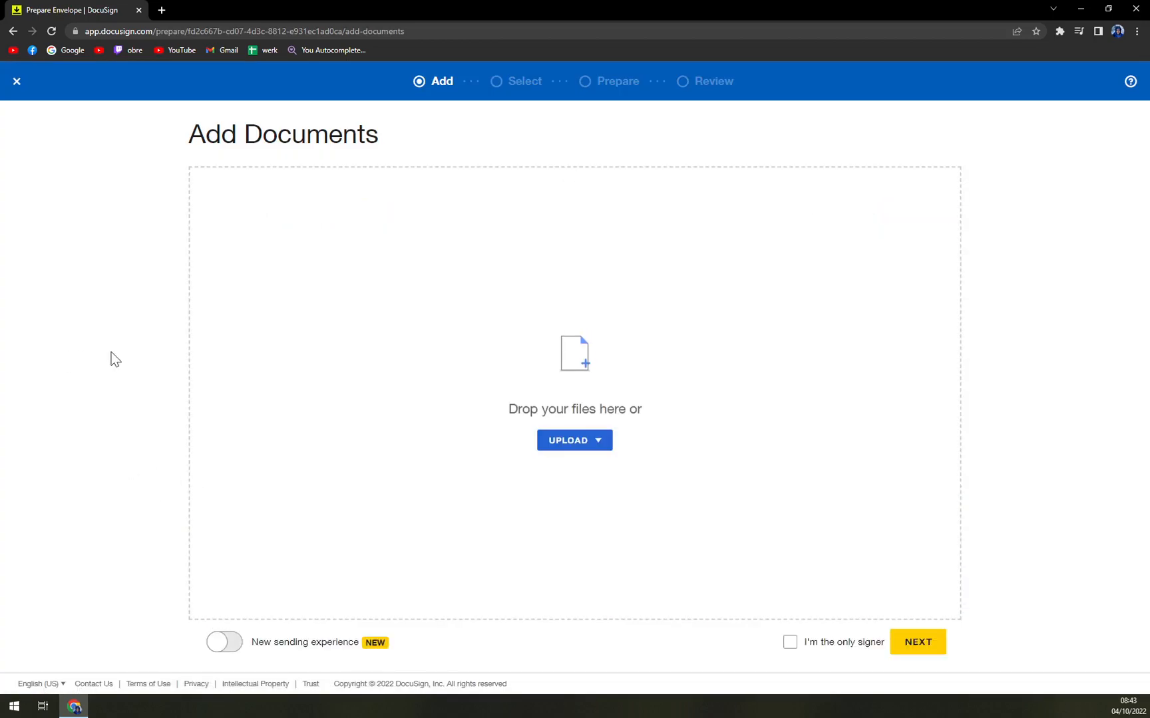
pyautogui.click(602, 496)
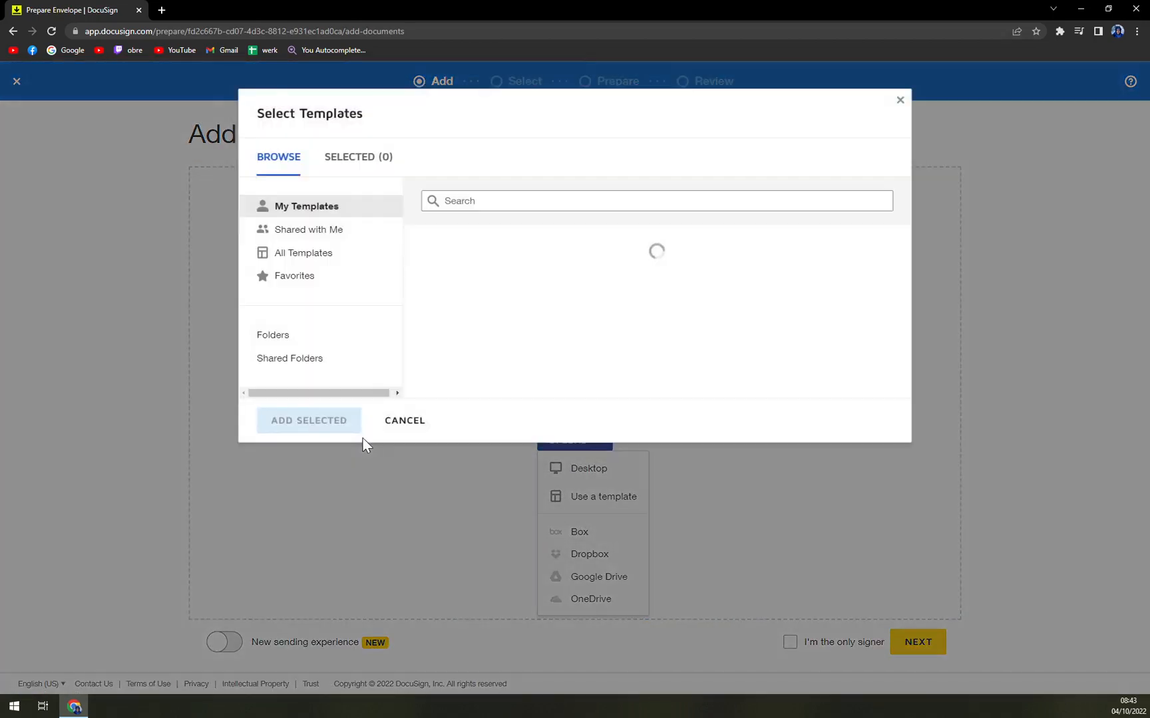
pyautogui.click(428, 264)
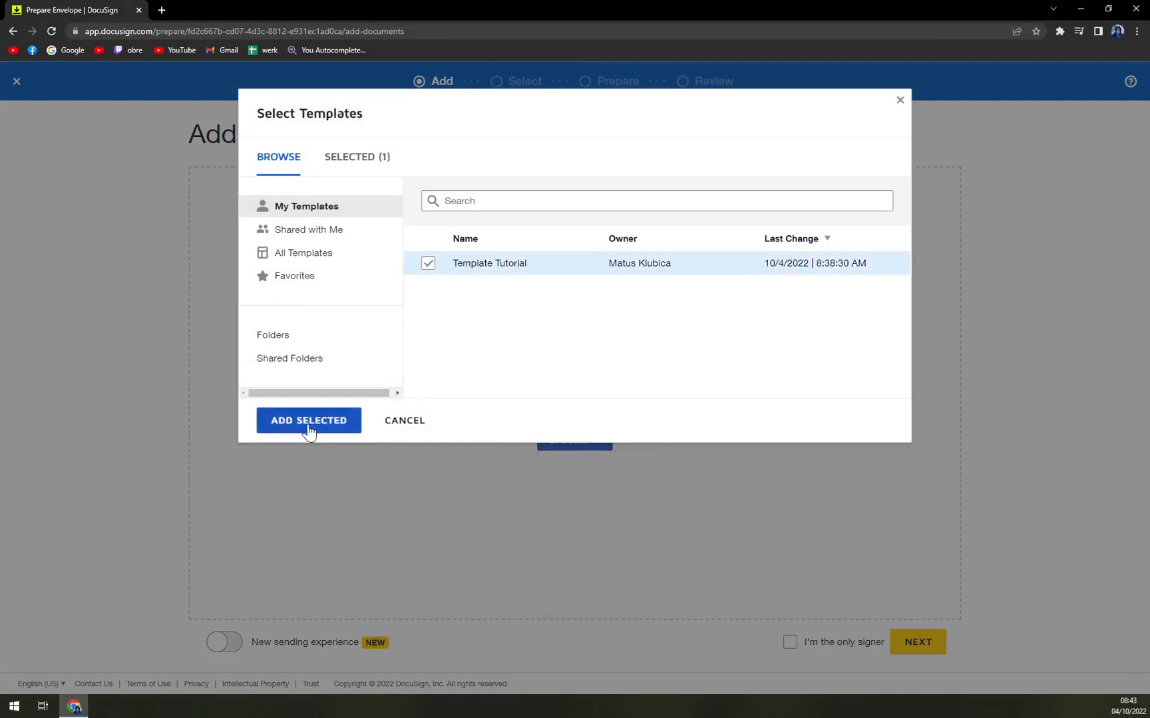
pyautogui.click(307, 420)
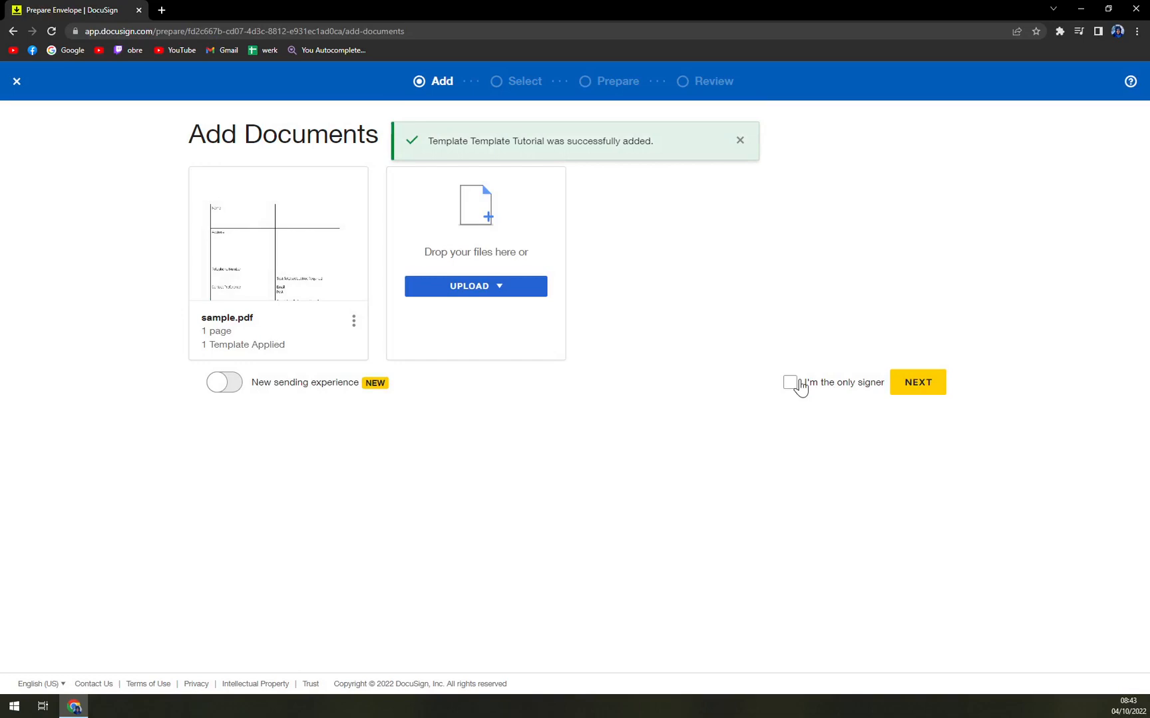
# Mark yourself as the only signer and begin signing the document.
pyautogui.click(792, 382)
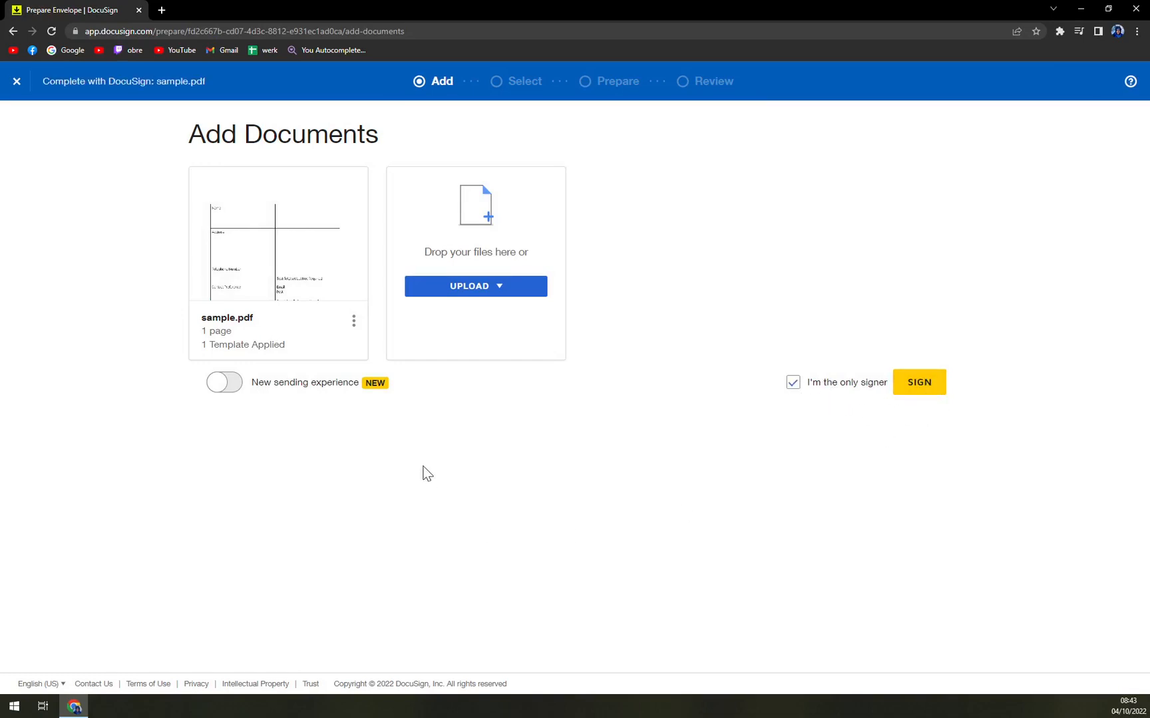
pyautogui.click(918, 381)
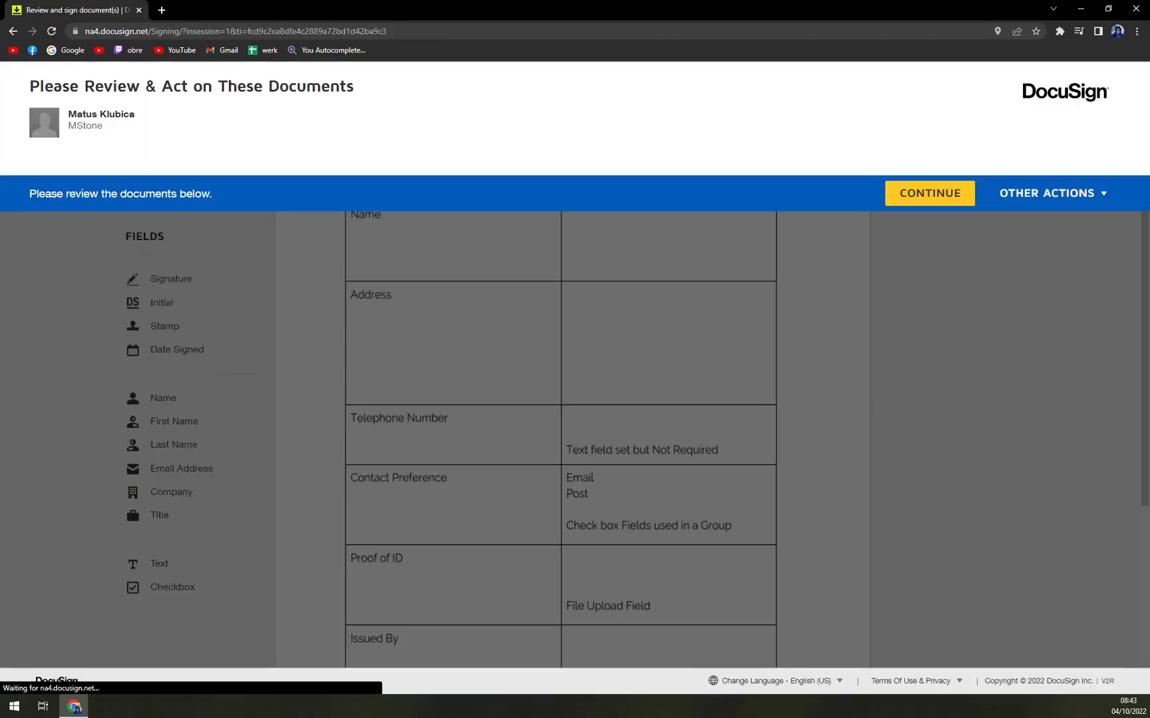
# Continue into the signing session, view the Proof of ID row, then go back in the browser.
pyautogui.click(929, 193)
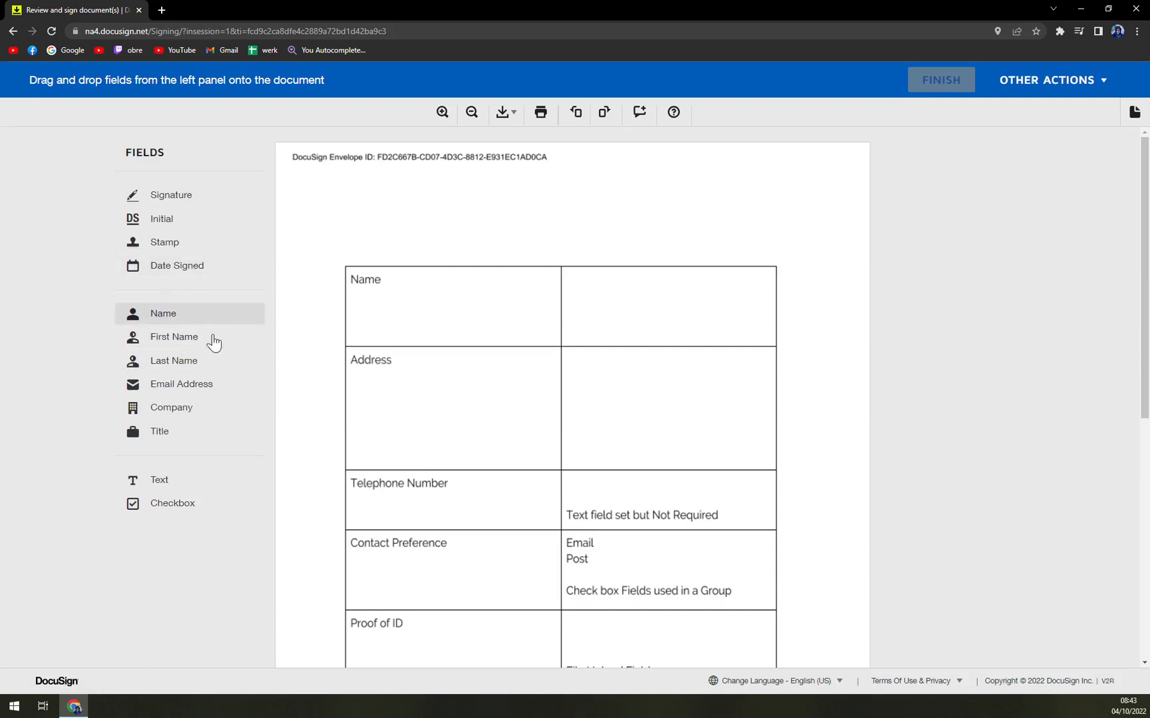
pyautogui.moveTo(173, 294)
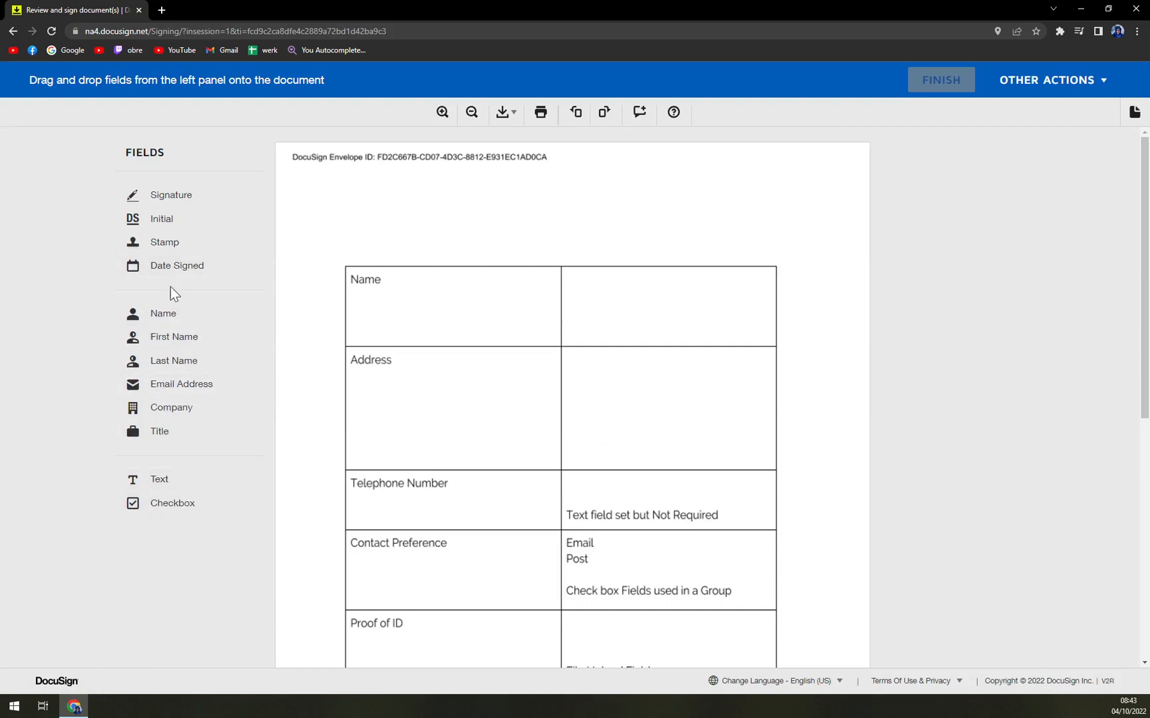
pyautogui.scroll(-3)
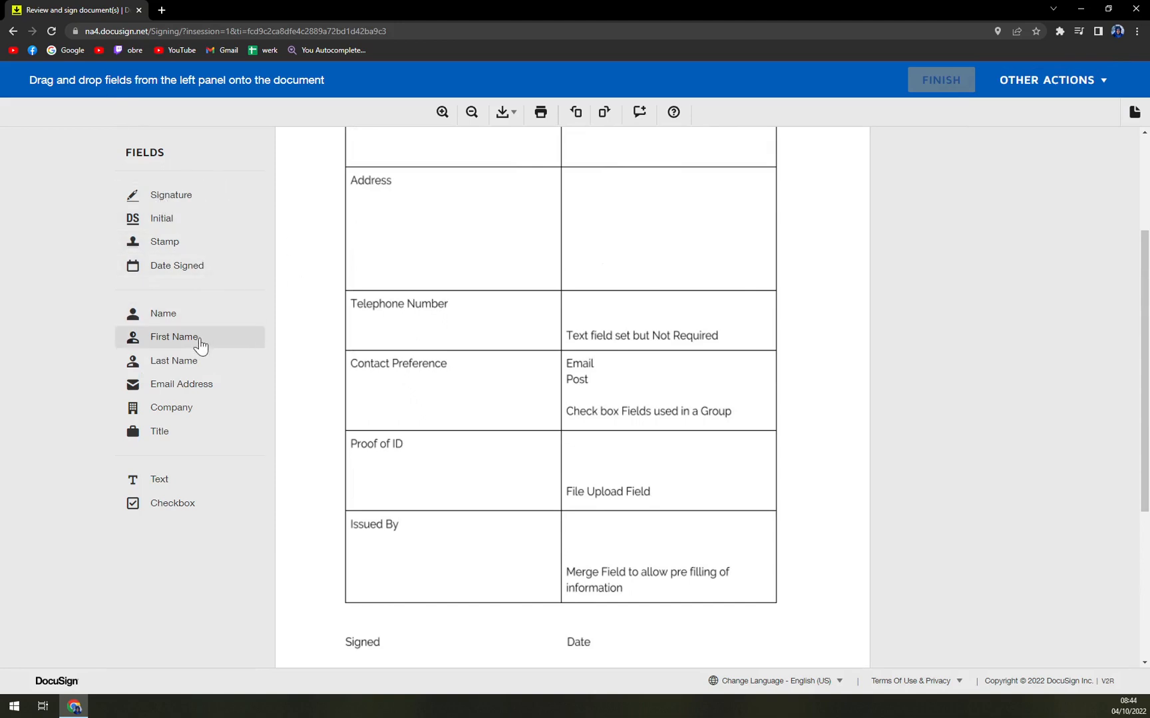
pyautogui.click(12, 31)
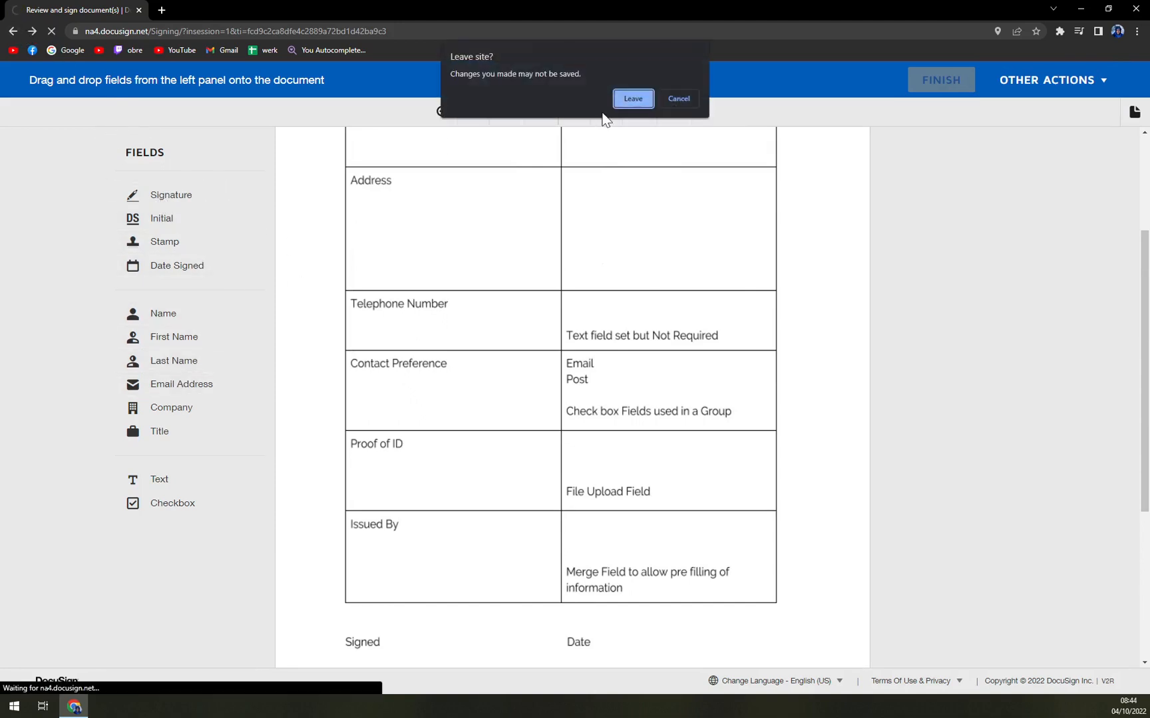
# Leave the signing page and start a fresh envelope with the Template Tutorial template added.
pyautogui.click(633, 98)
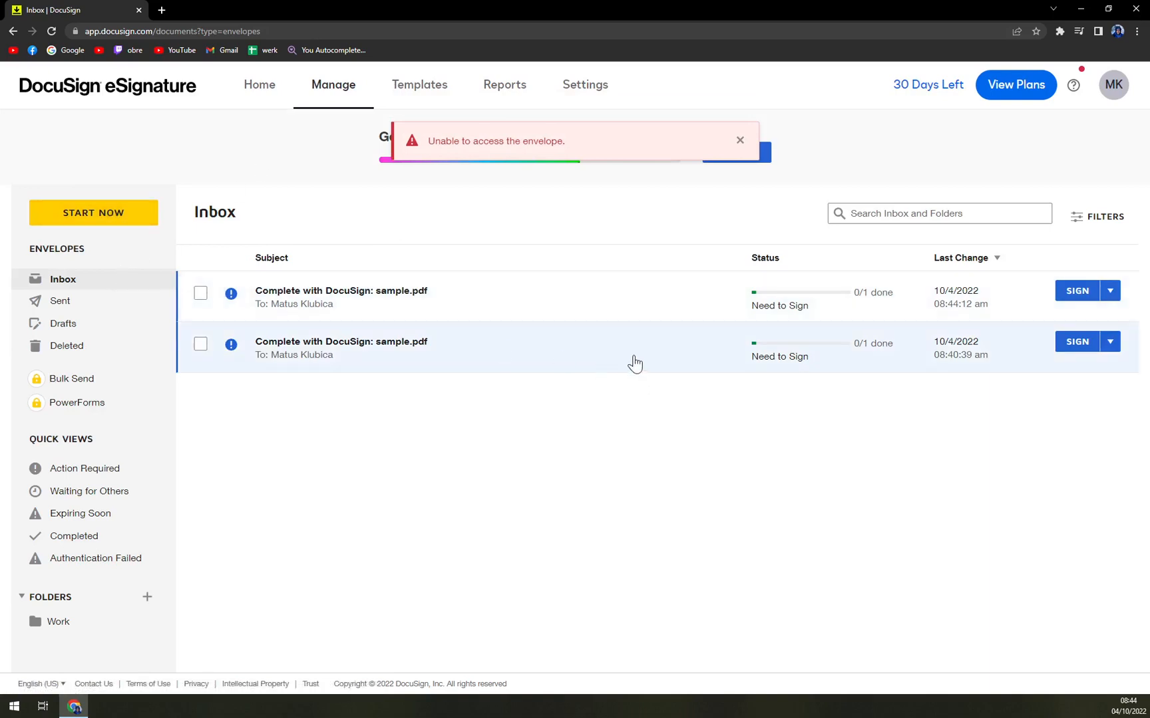
pyautogui.click(93, 213)
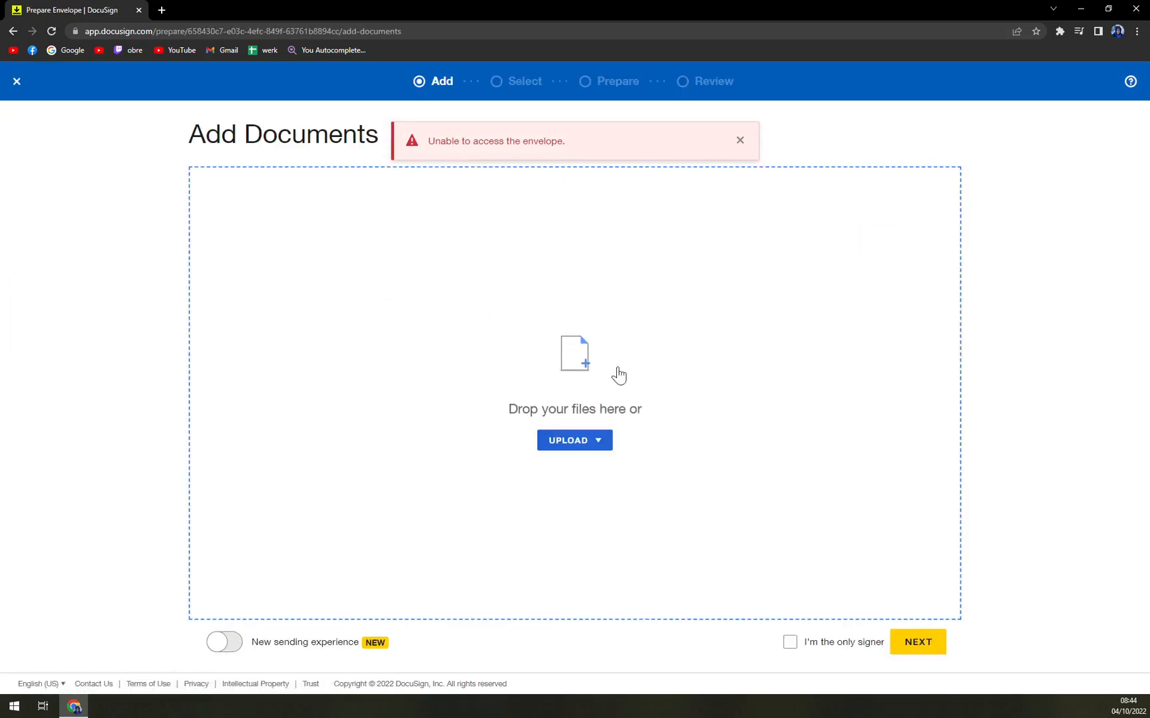
pyautogui.click(602, 496)
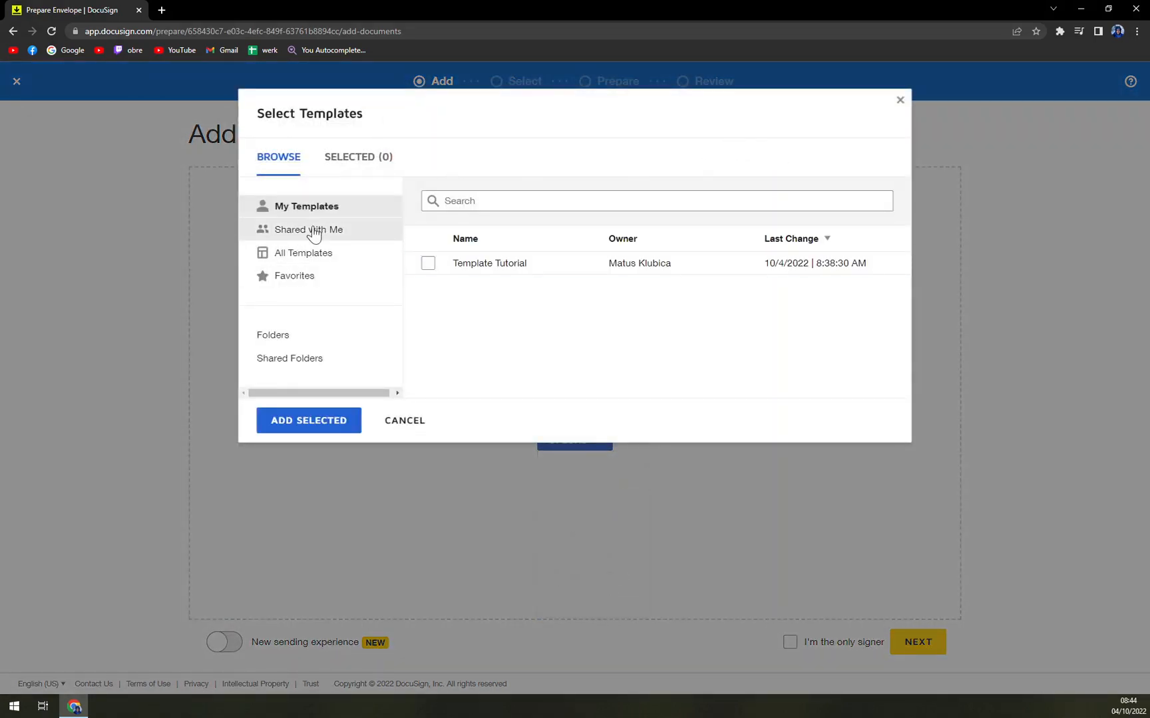
pyautogui.click(308, 420)
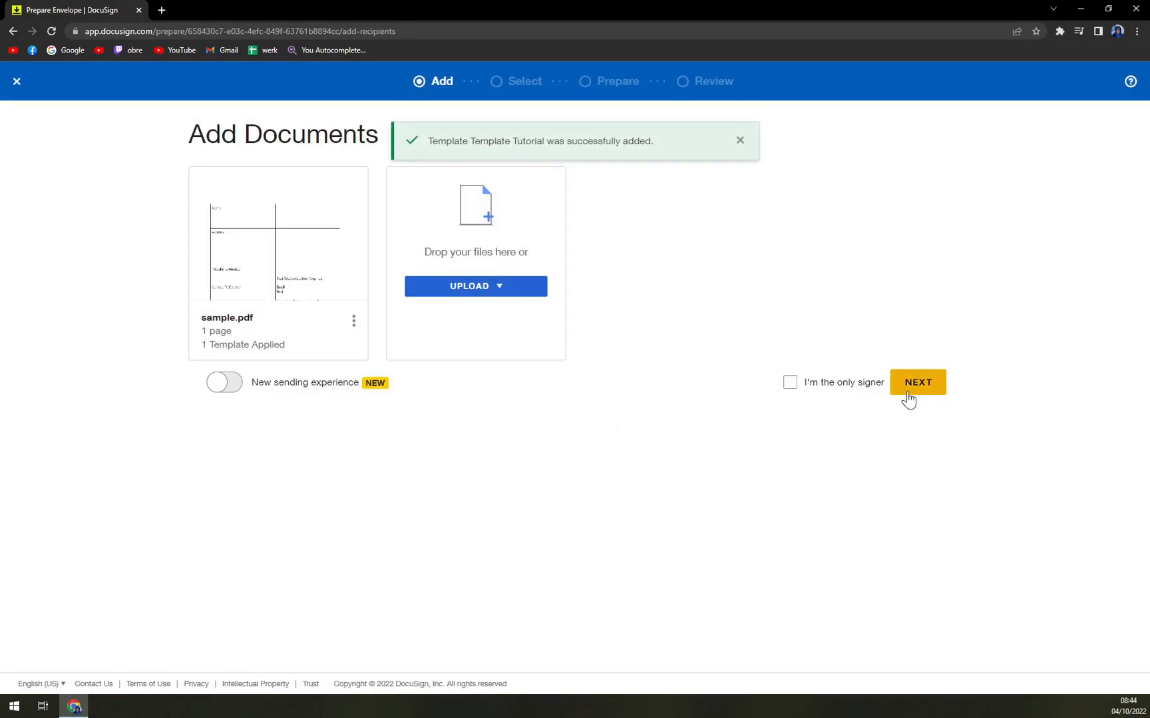
pyautogui.click(917, 382)
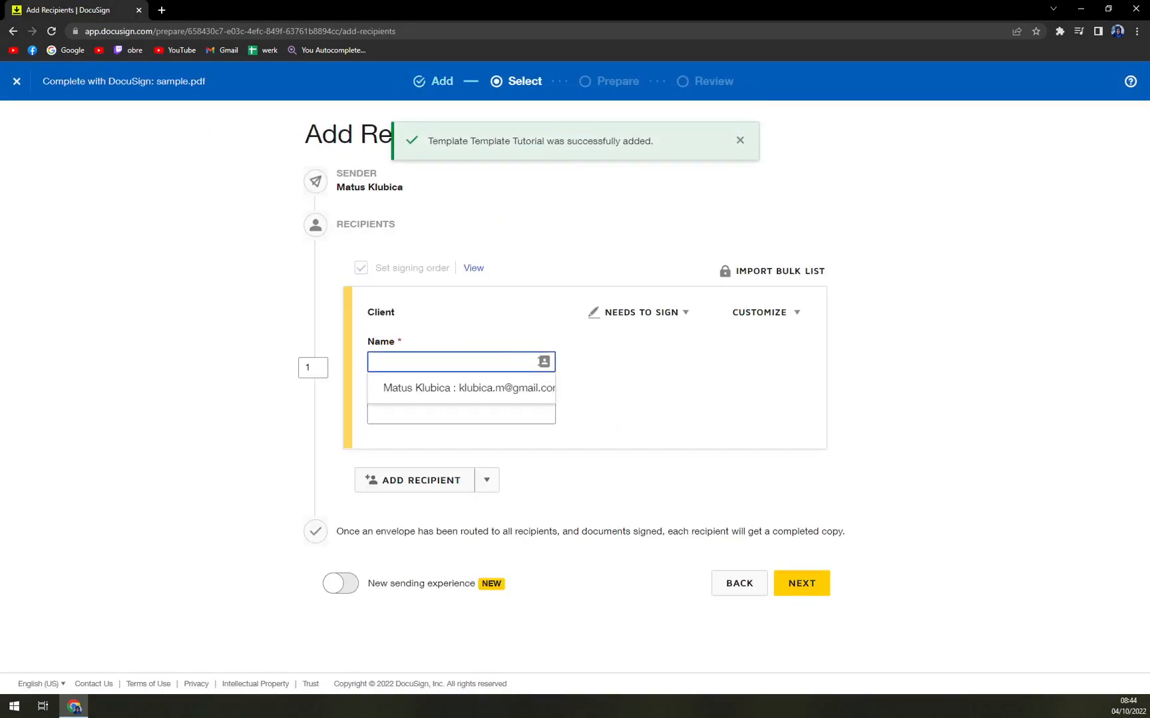
pyautogui.write('Matt King')
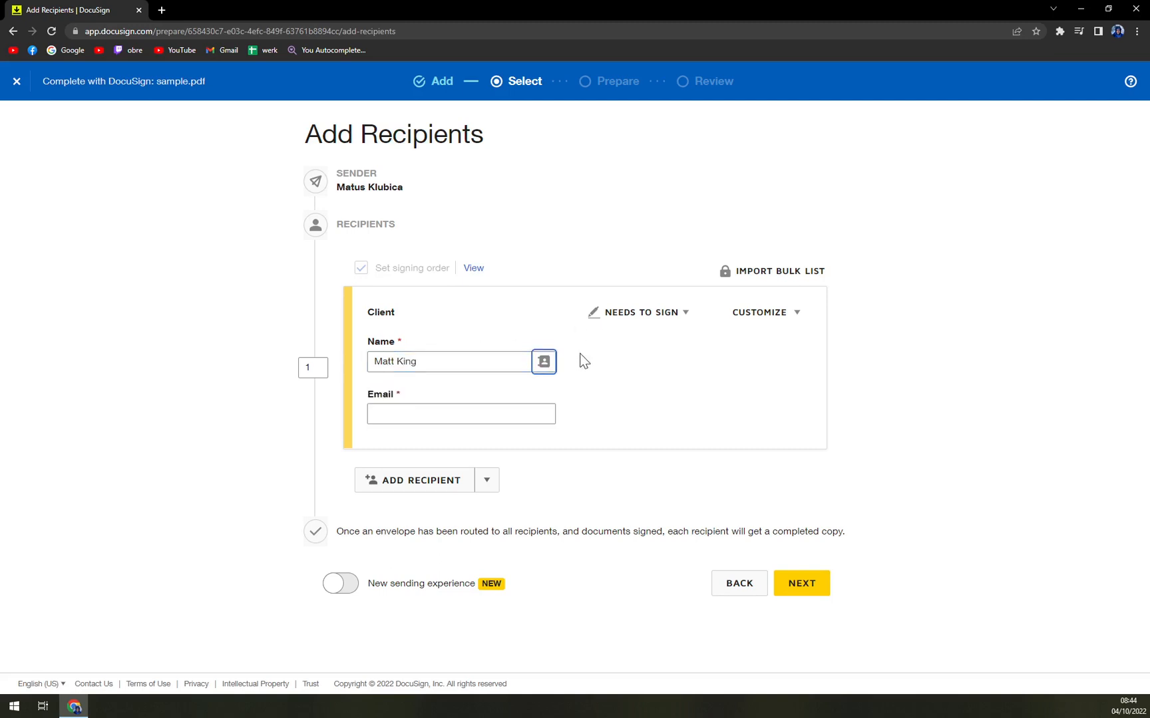
pyautogui.write('r')
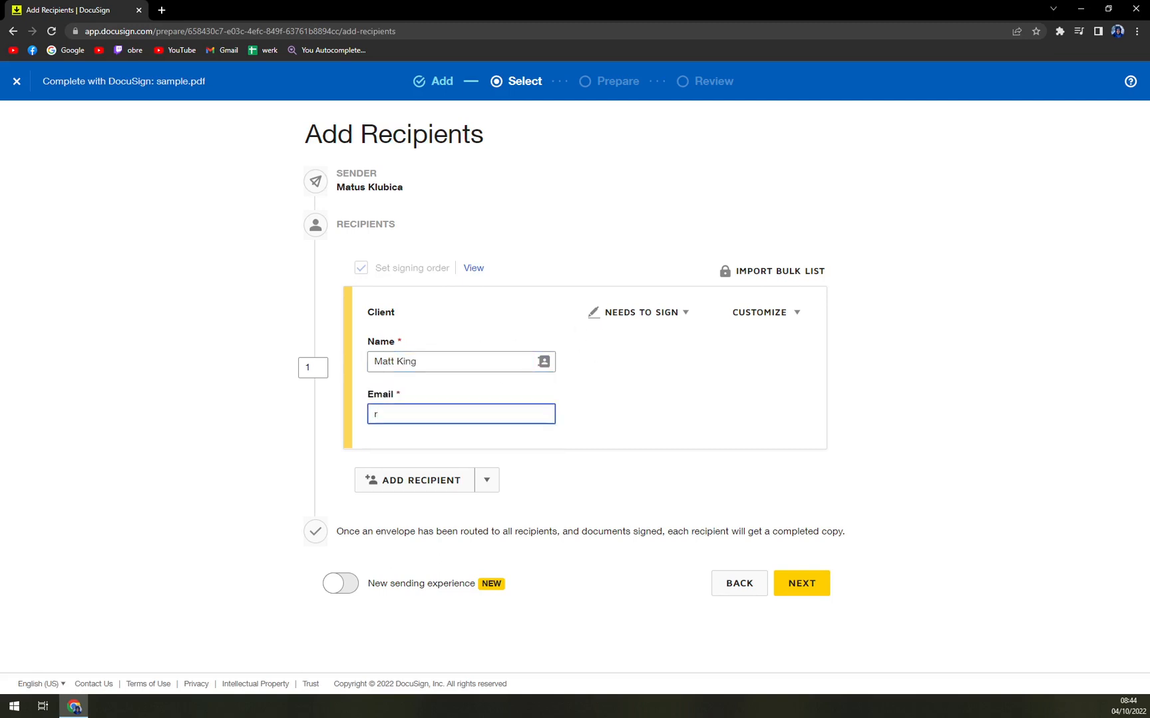
pyautogui.write('ofell@')
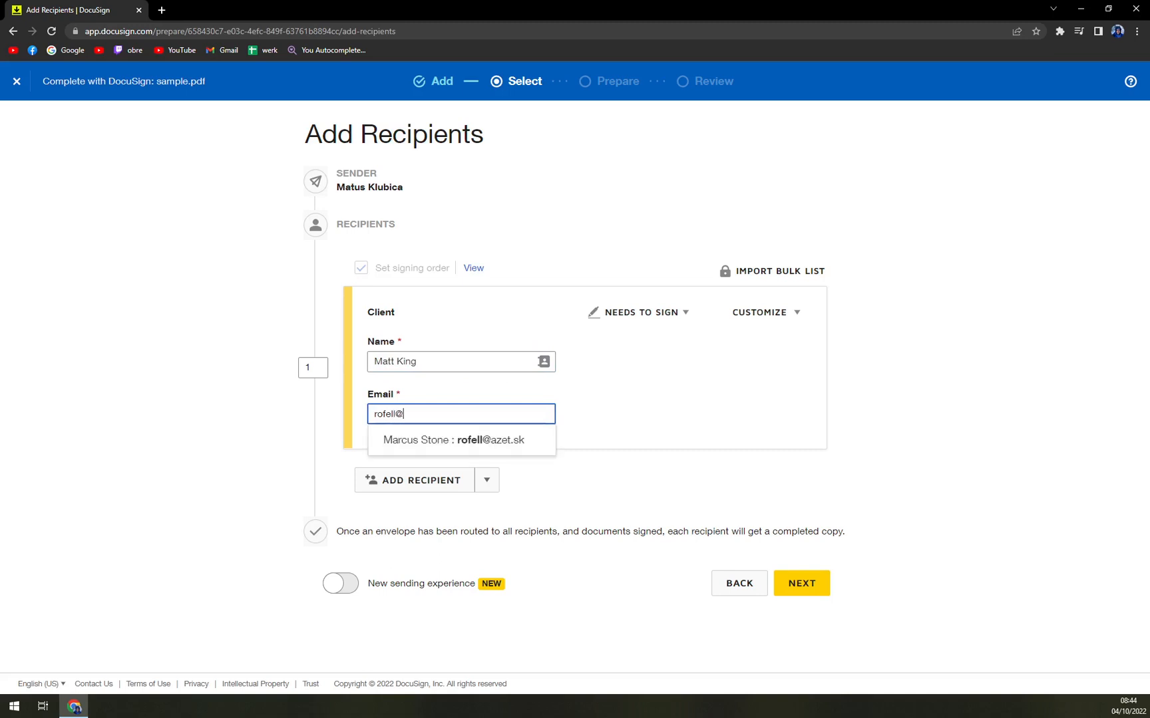
pyautogui.click(453, 441)
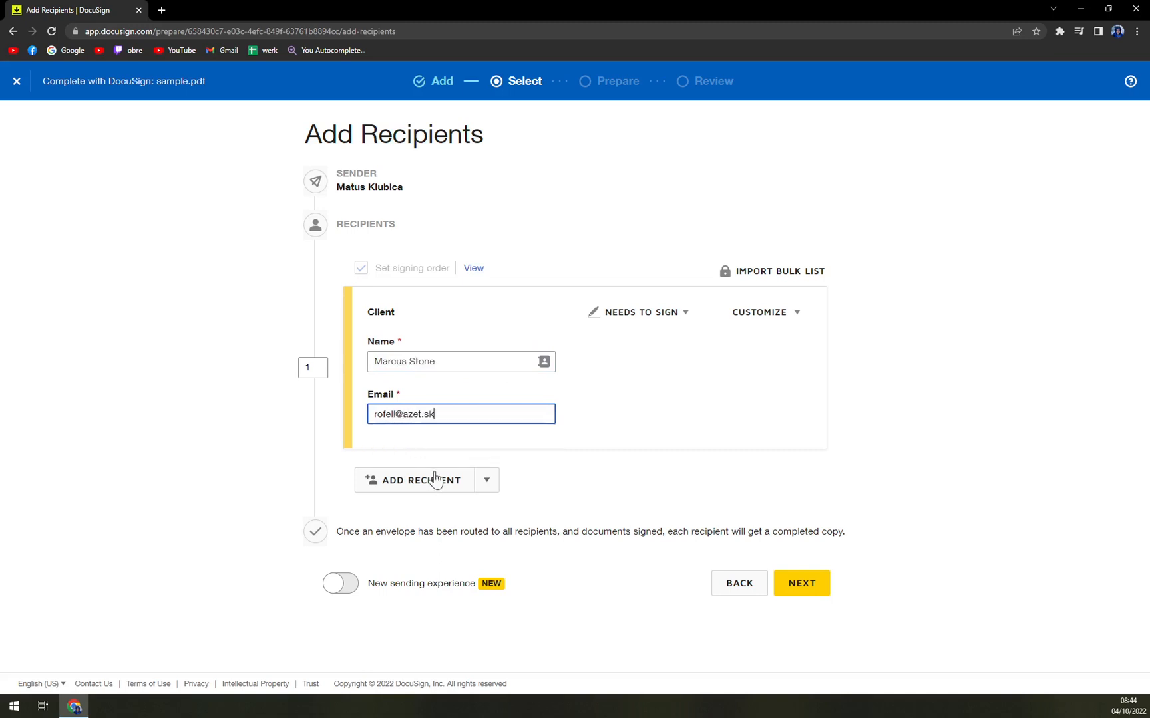
pyautogui.click(639, 490)
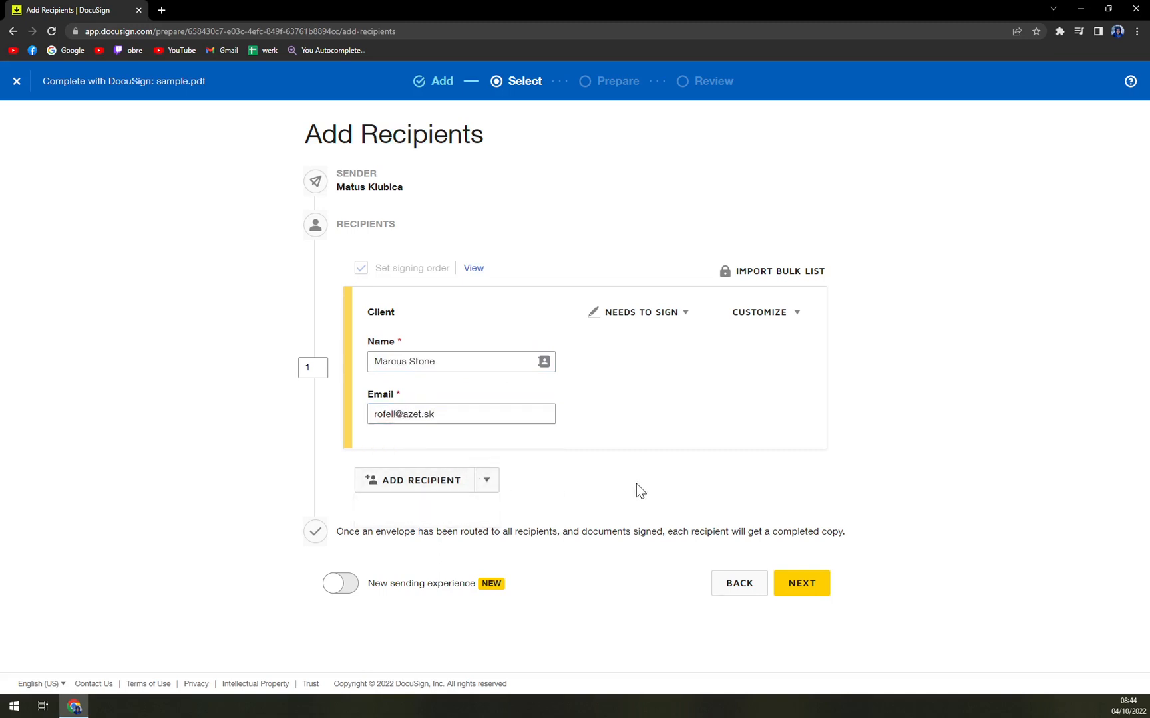
# Browse the saved contacts address book for the recipient.
pyautogui.click(543, 362)
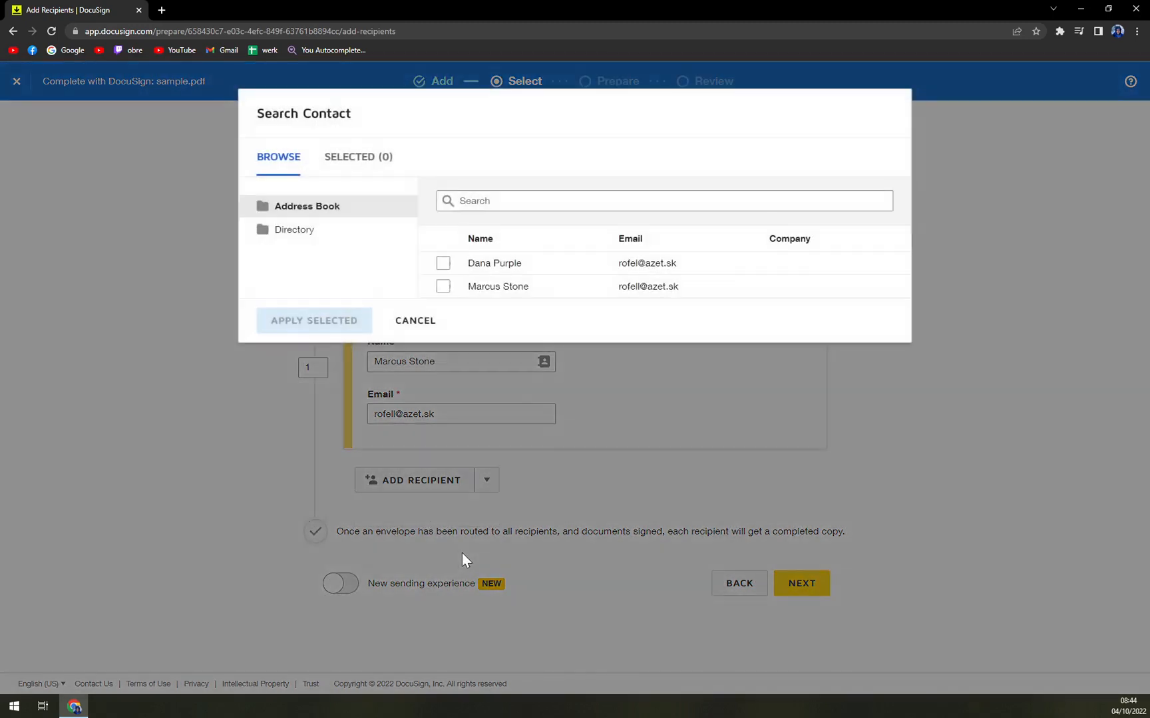
pyautogui.moveTo(616, 263)
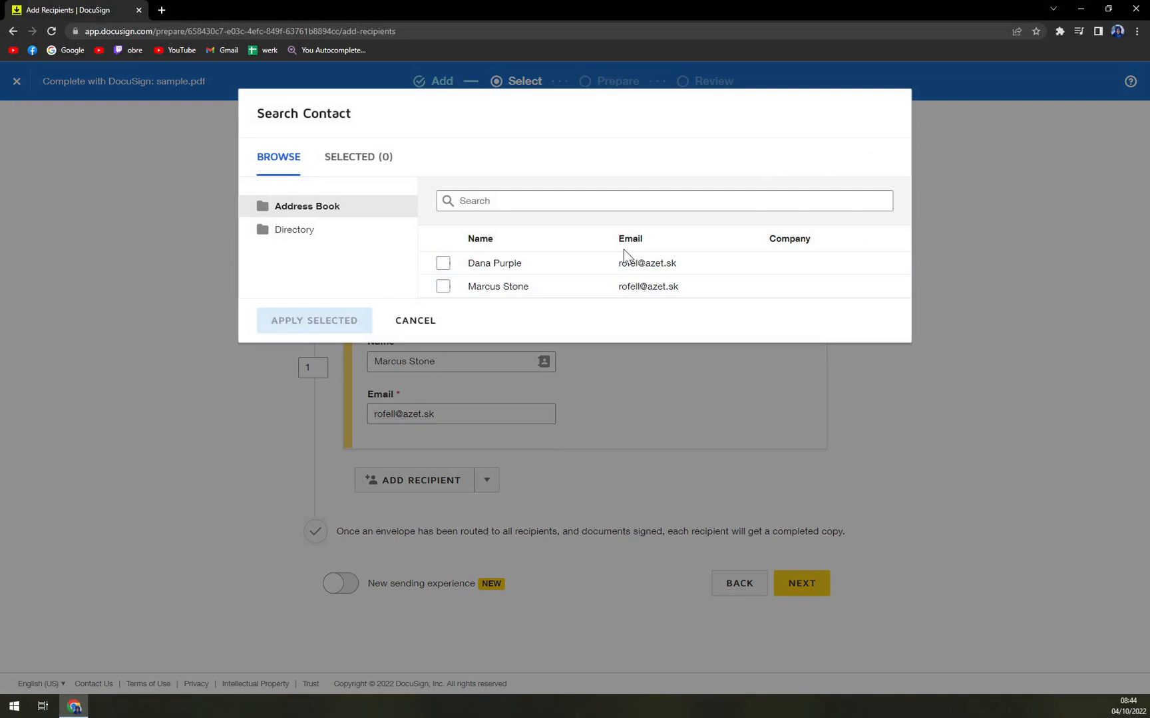
pyautogui.click(414, 320)
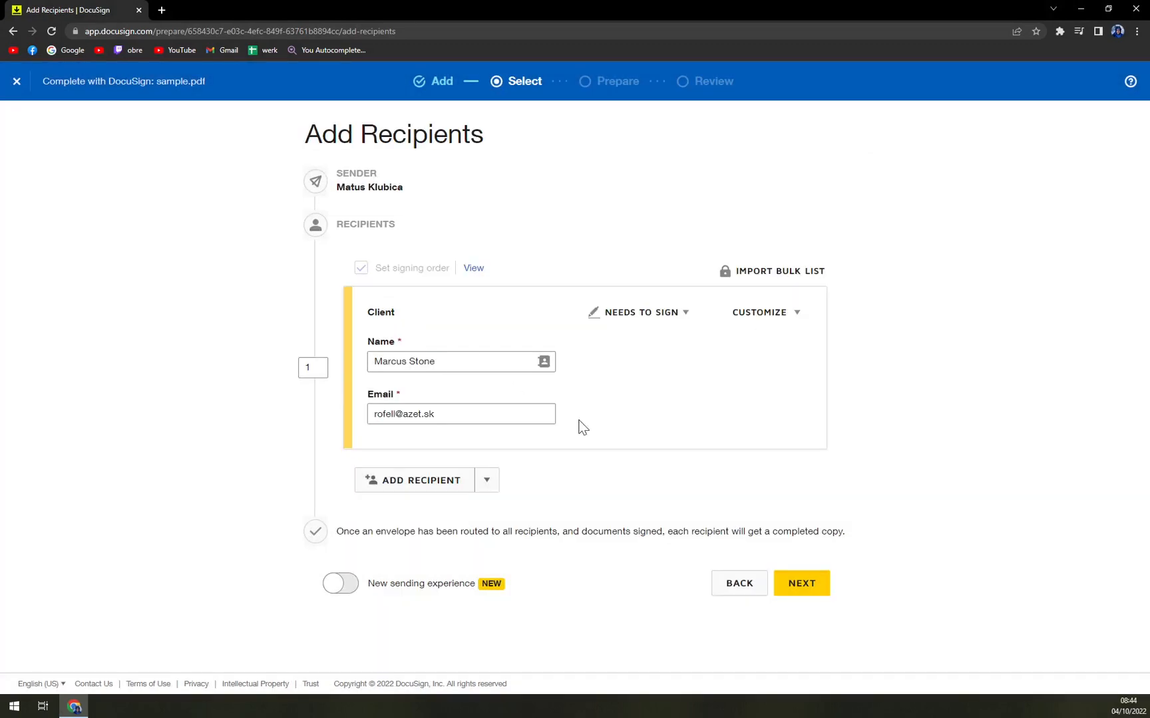
# Proceed to the Prepare step and scroll sample.pdf to the Proof of ID section.
pyautogui.click(801, 583)
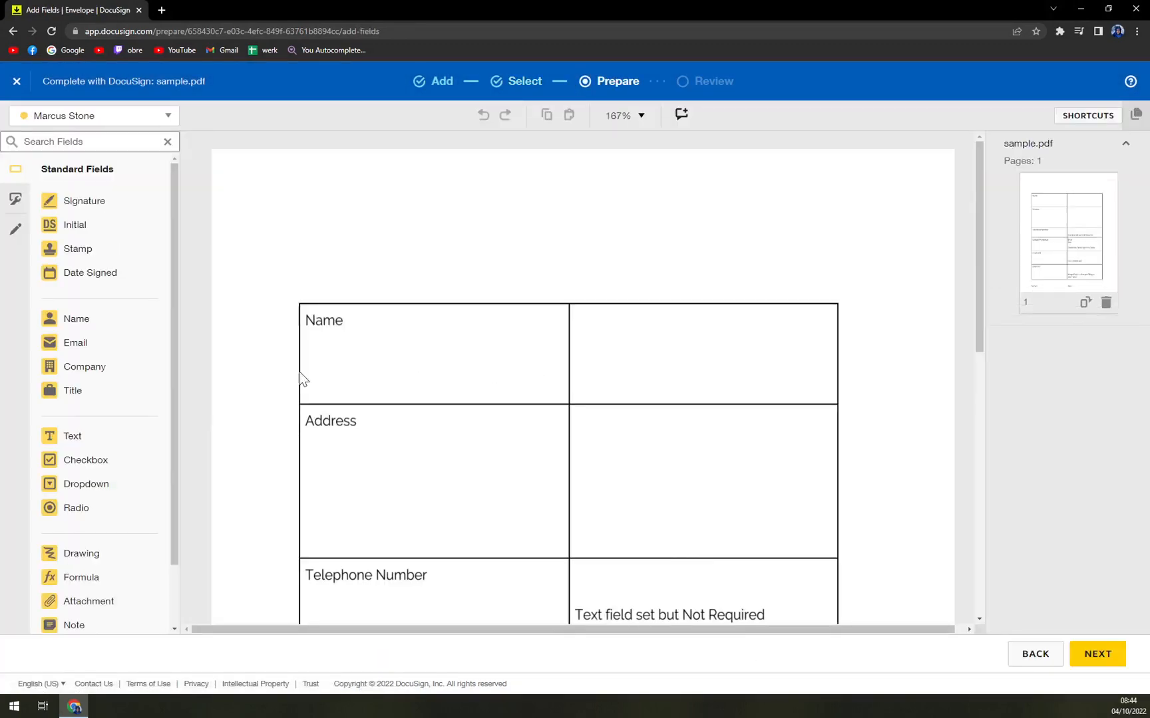
pyautogui.scroll(-3)
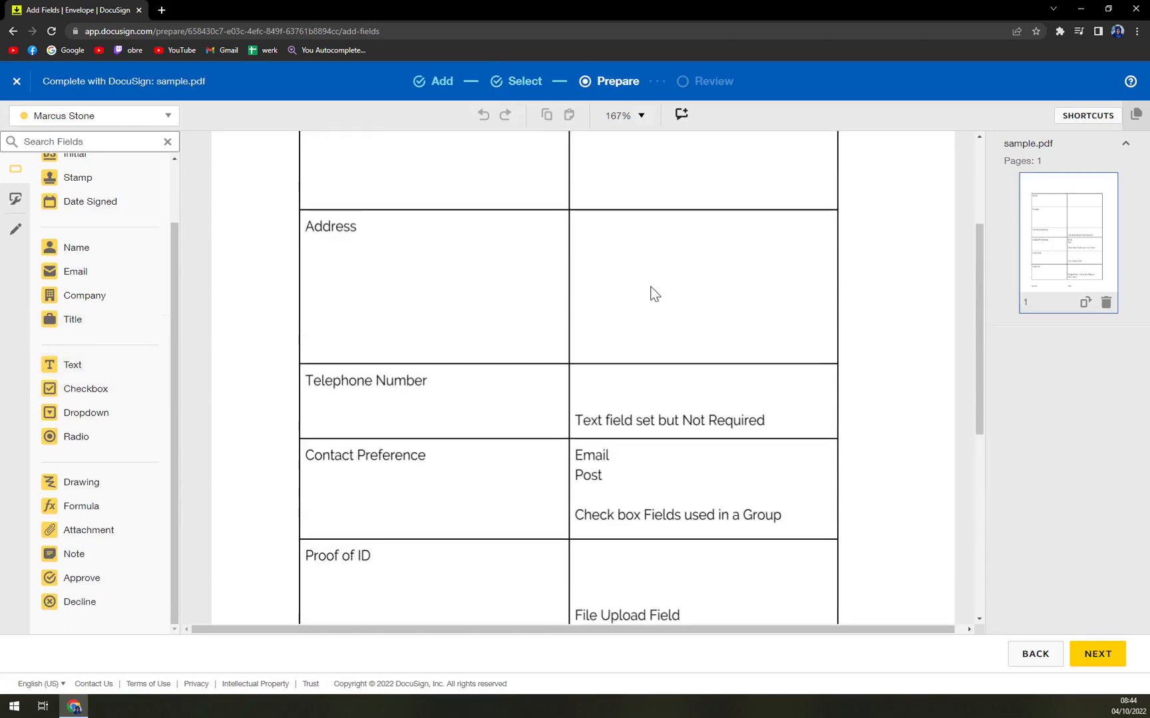
pyautogui.scroll(3)
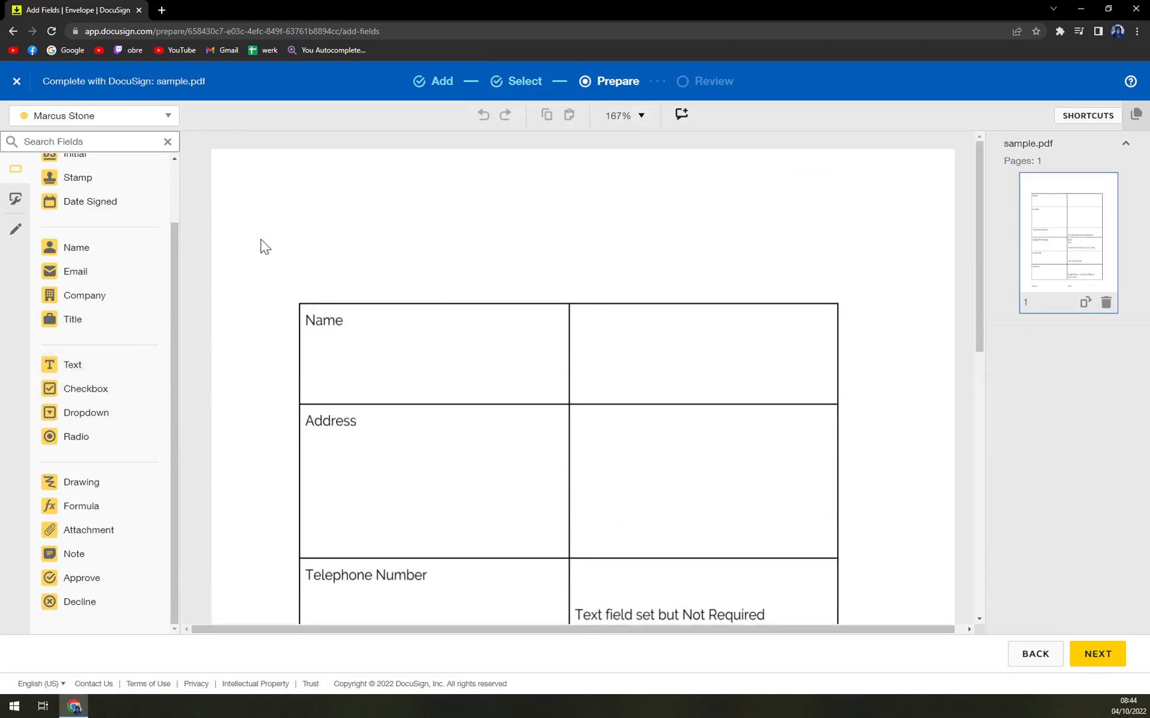
pyautogui.scroll(-3)
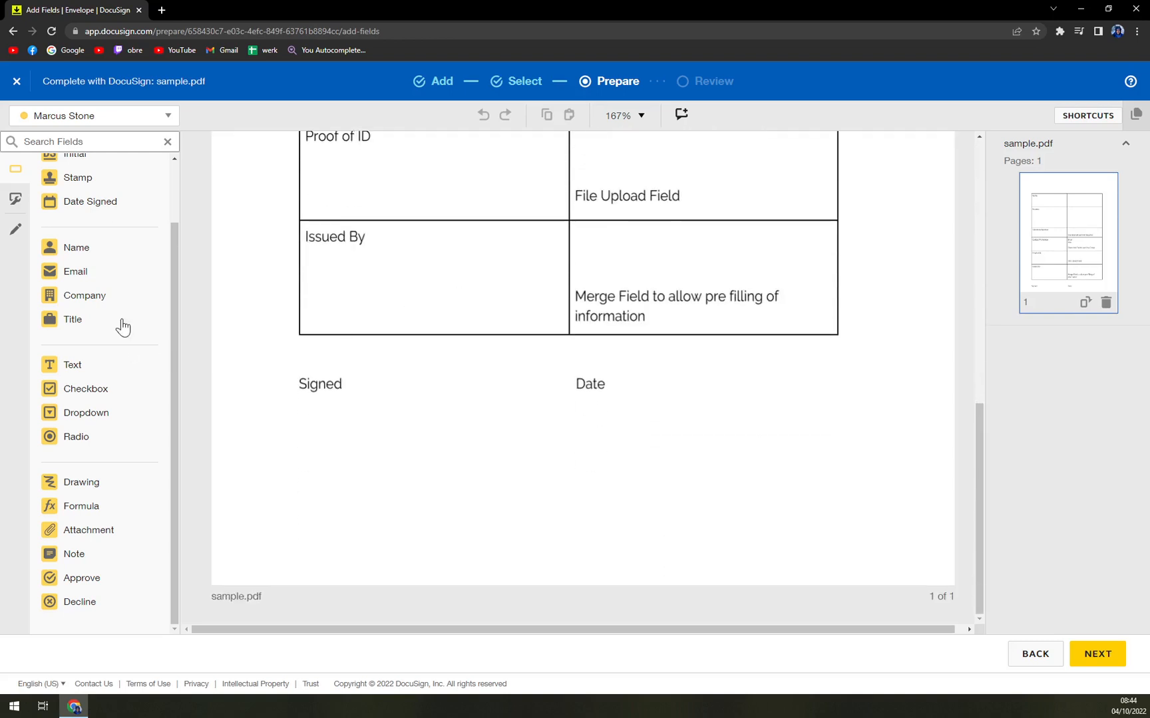
pyautogui.moveTo(117, 462)
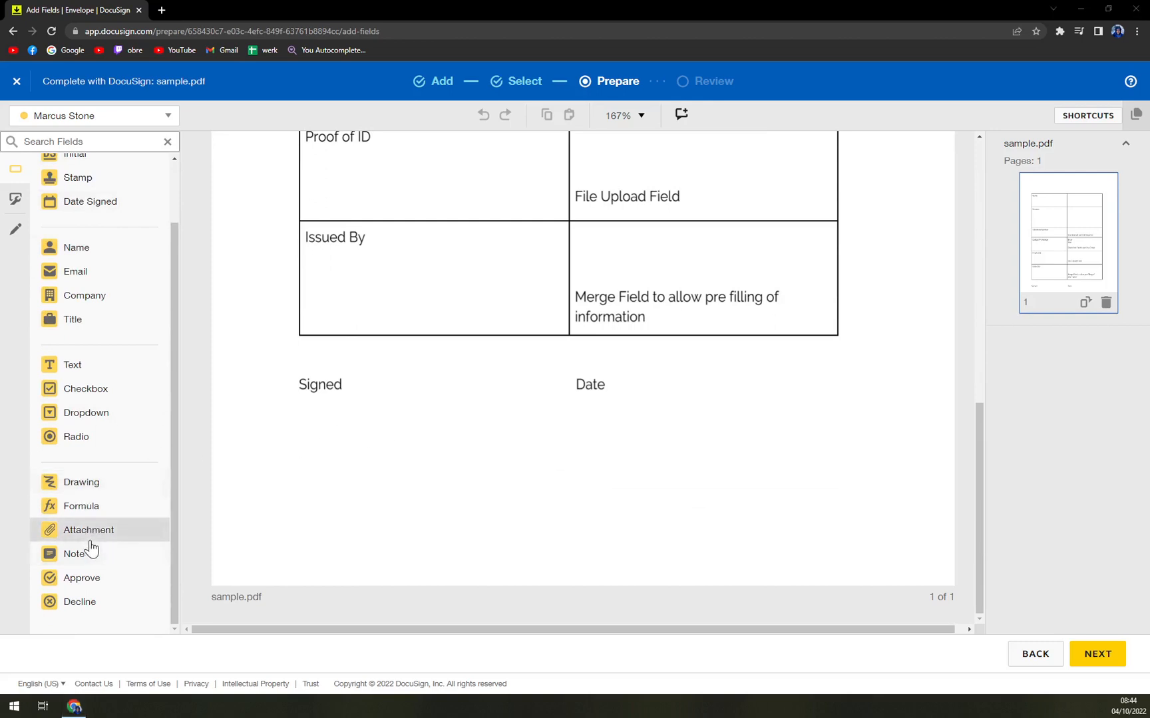
pyautogui.moveTo(88, 529); pyautogui.dragTo(894, 460)
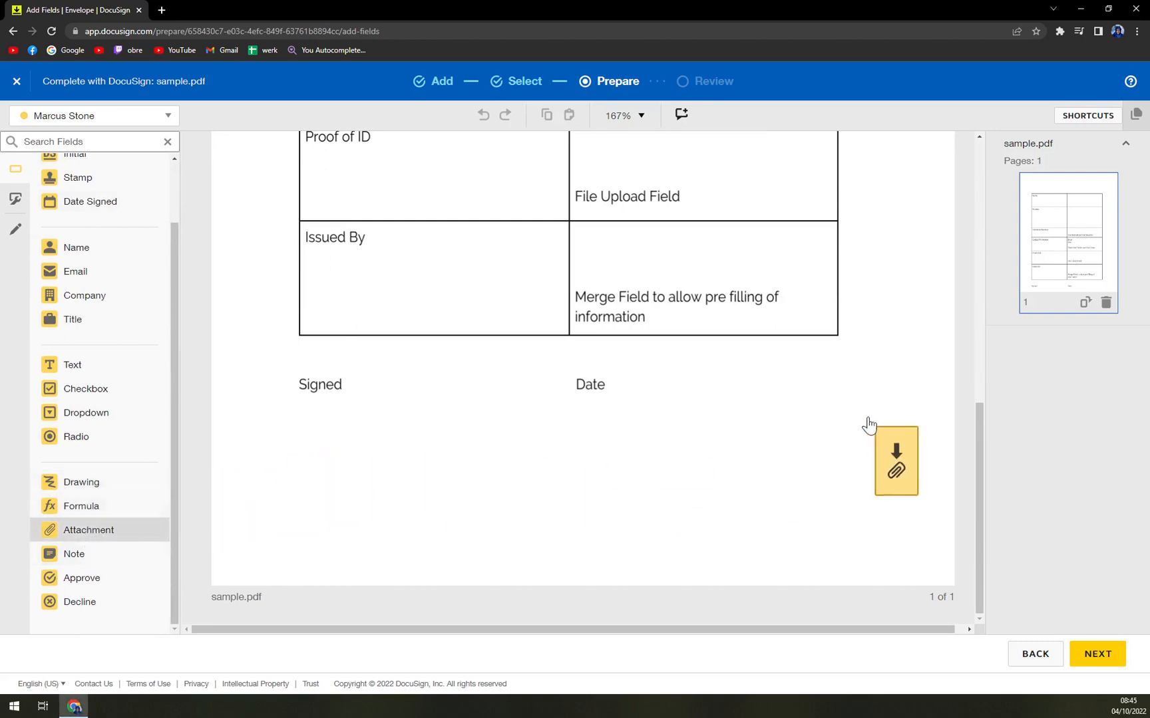
pyautogui.scroll(-3)
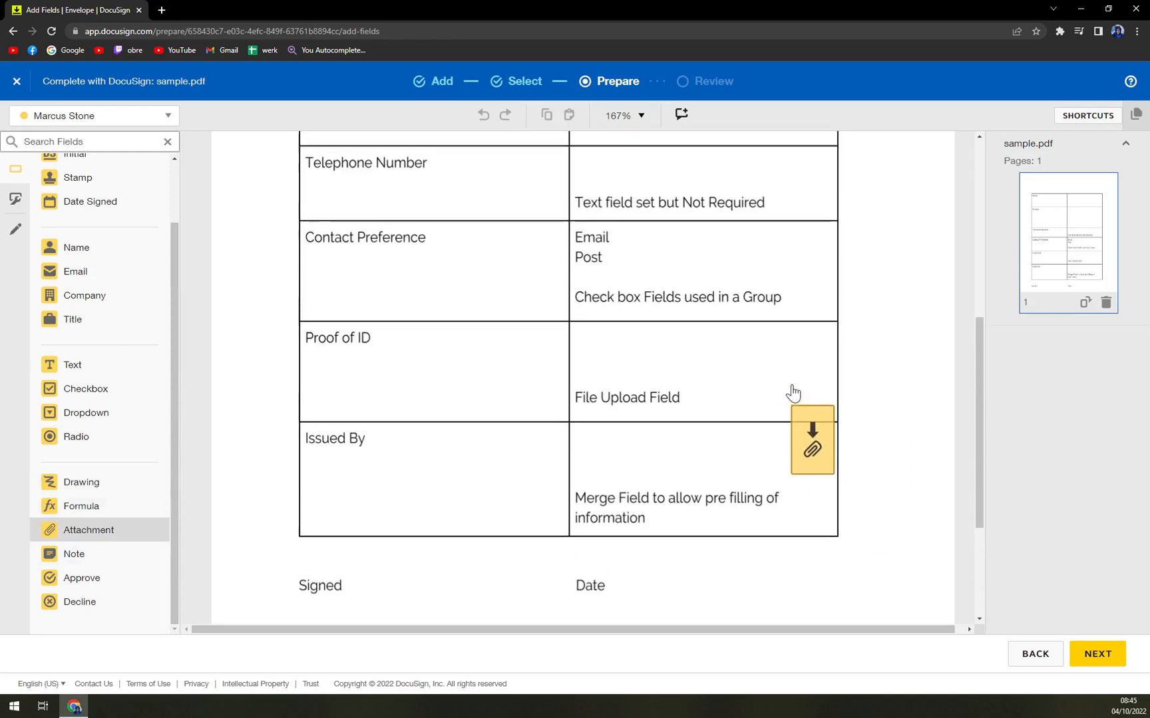
pyautogui.scroll(-3)
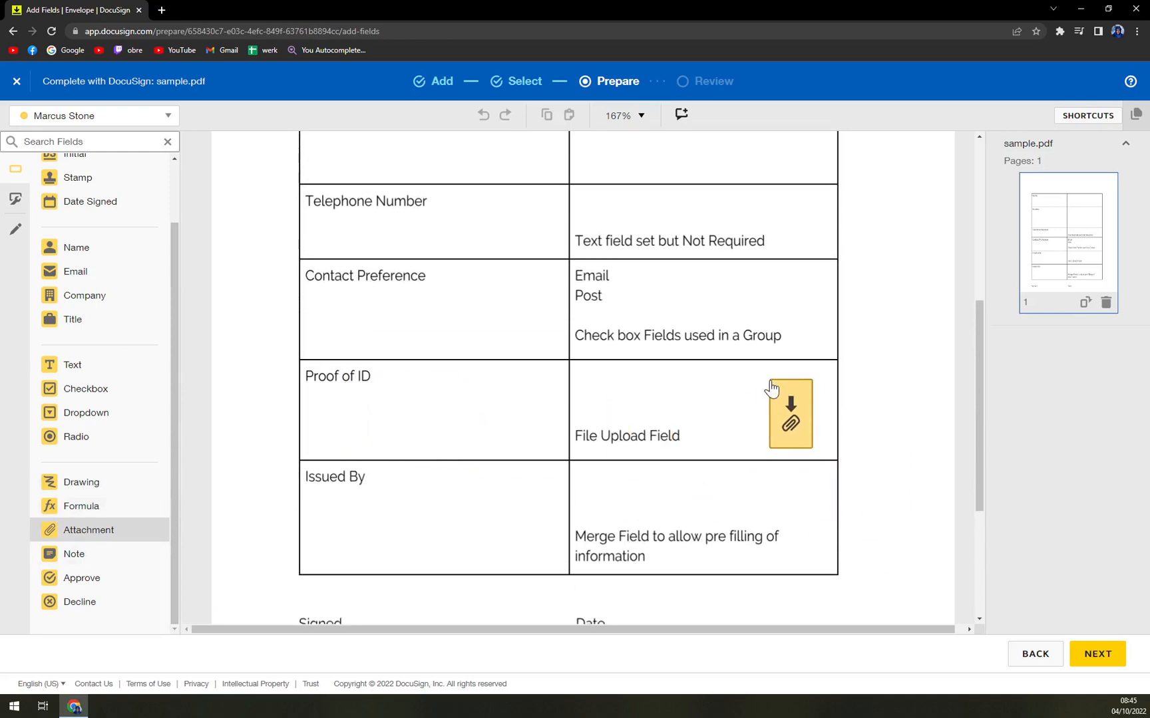
pyautogui.click(789, 408)
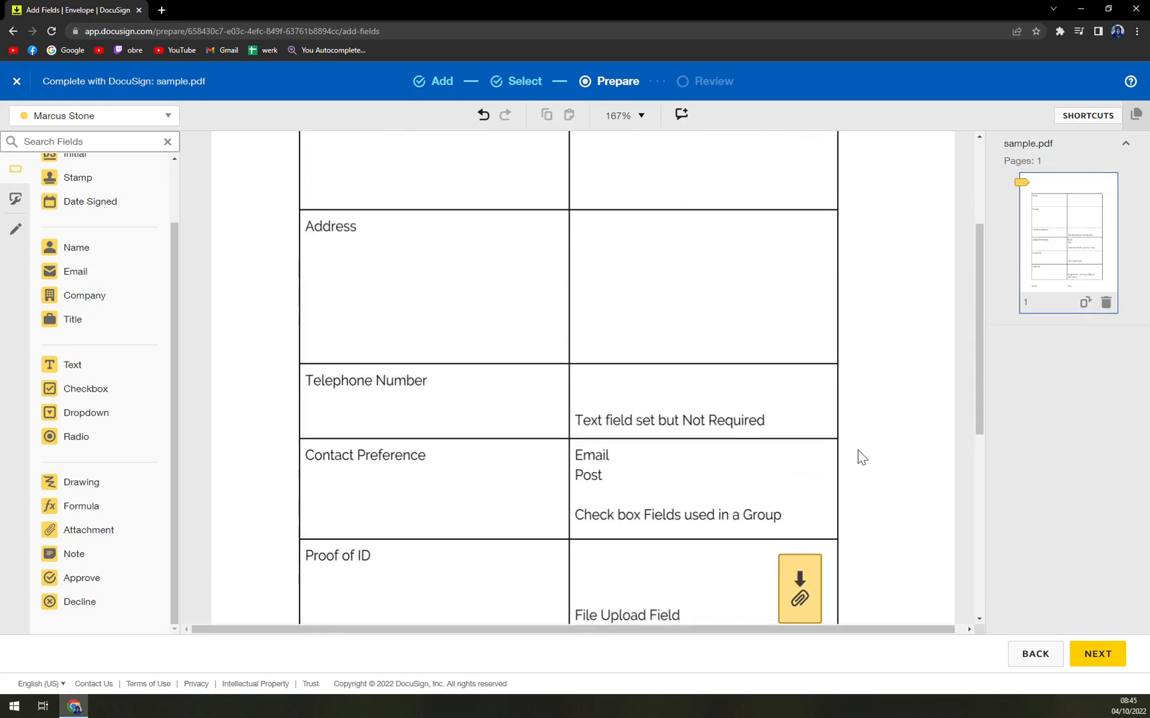
pyautogui.scroll(-3)
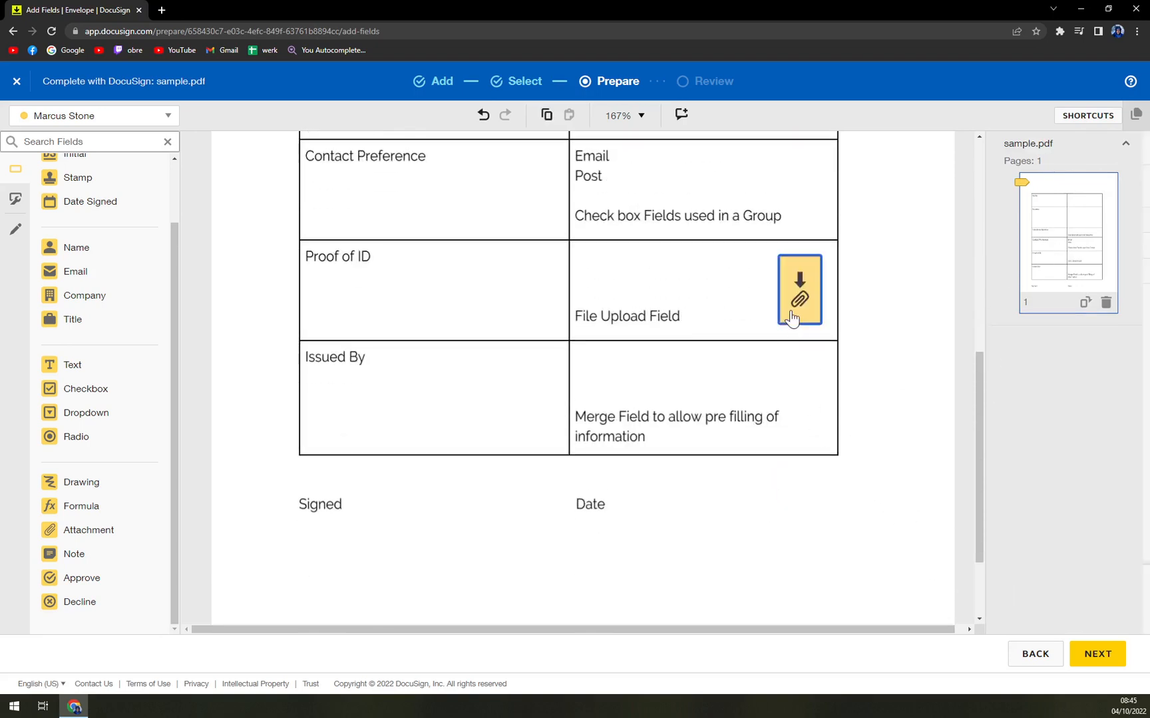
# Review the field's Data Label, Tooltip and Location settings, then continue to Review and Send.
pyautogui.click(798, 289)
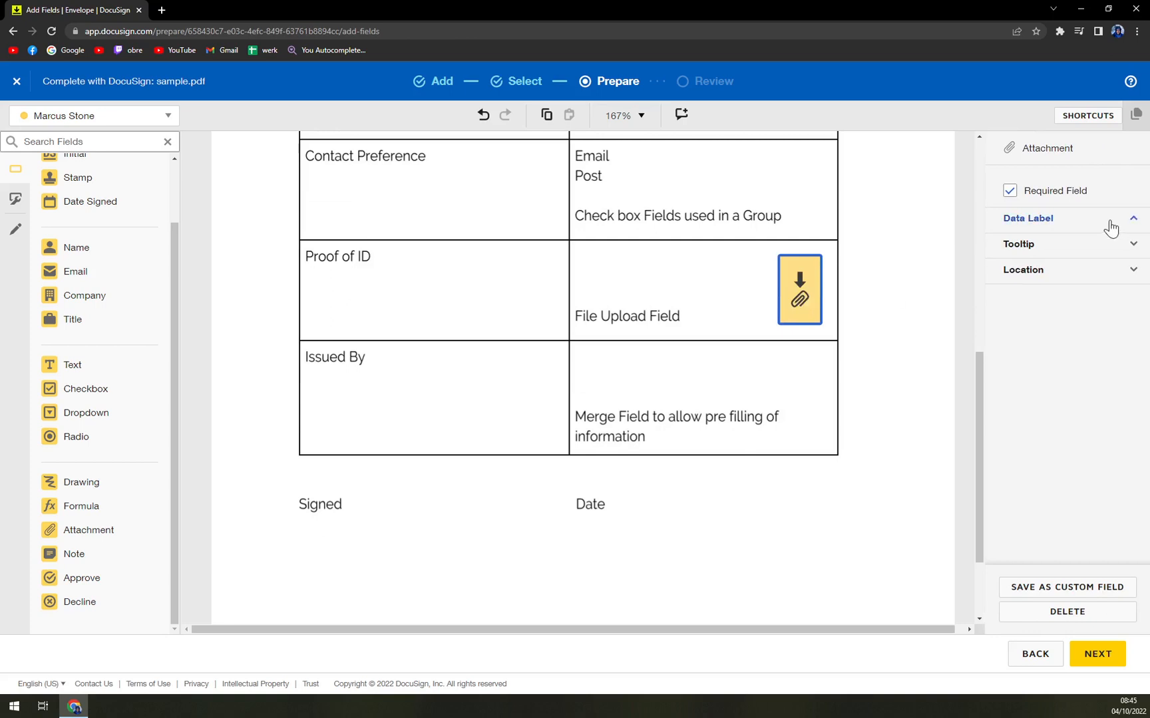
pyautogui.click(1027, 218)
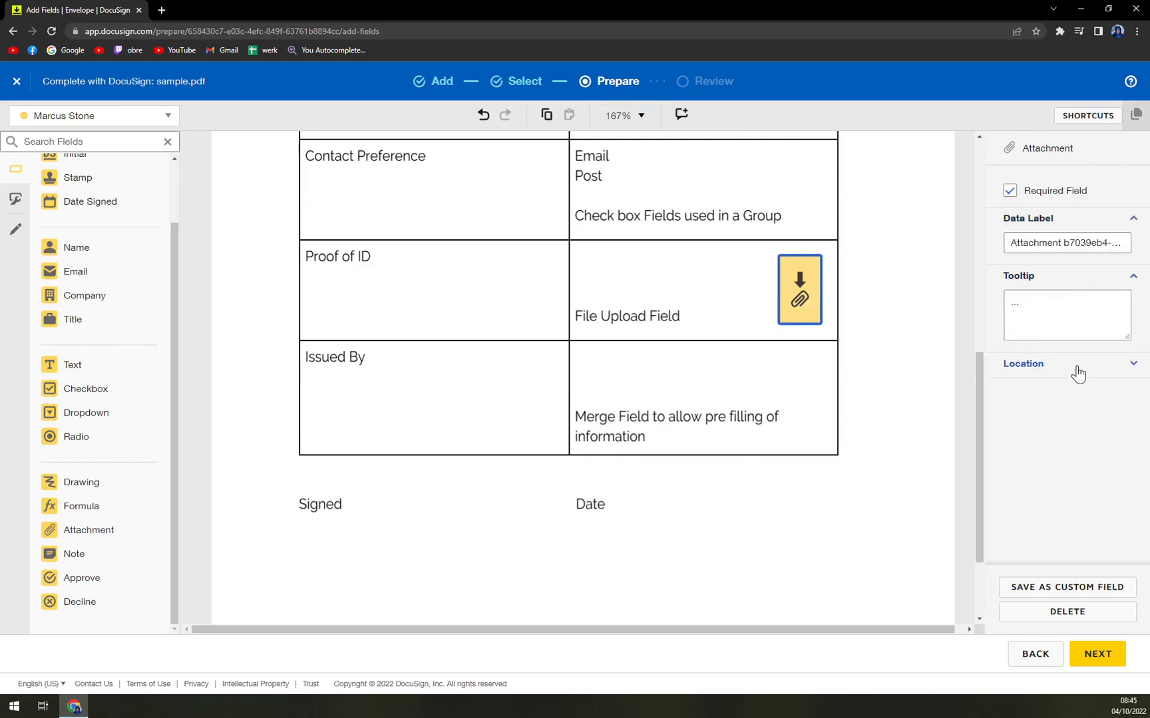
pyautogui.click(1023, 363)
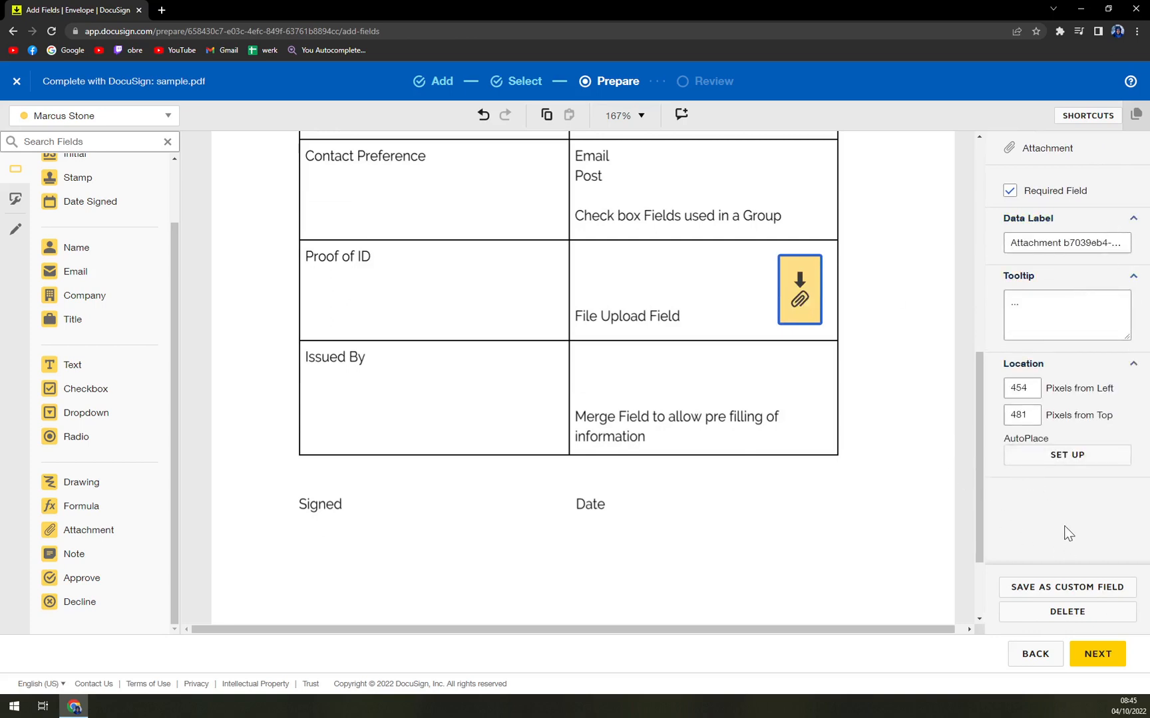
pyautogui.moveTo(1066, 291)
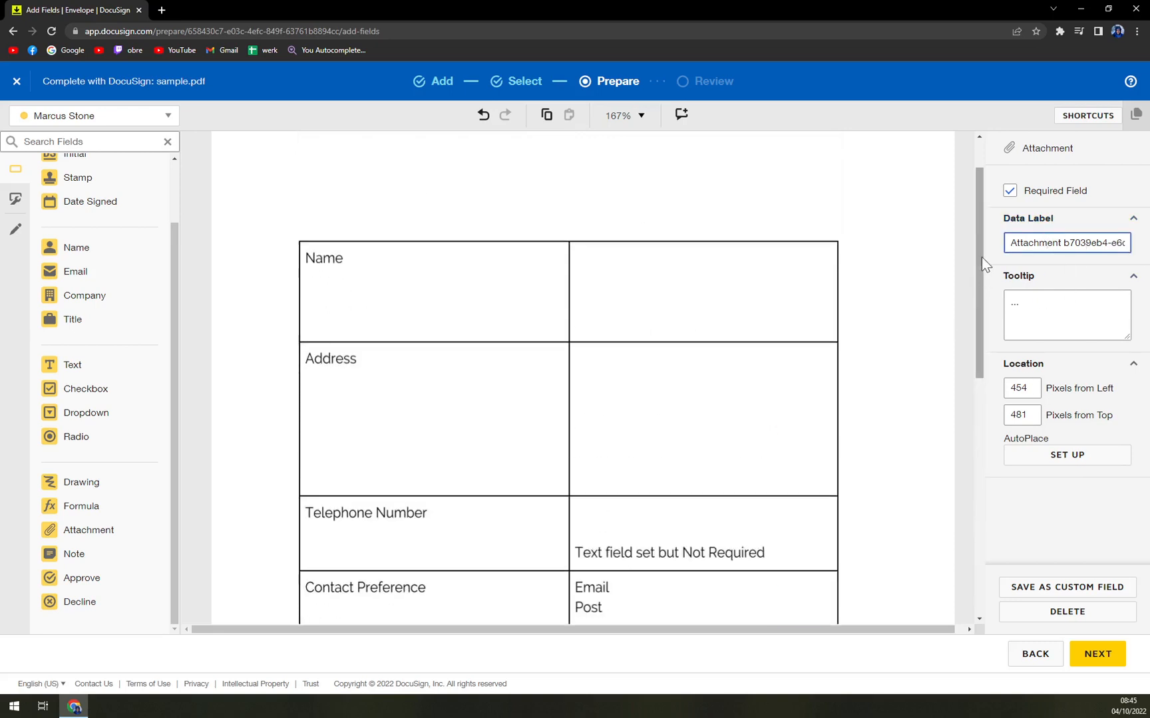
pyautogui.scroll(-3)
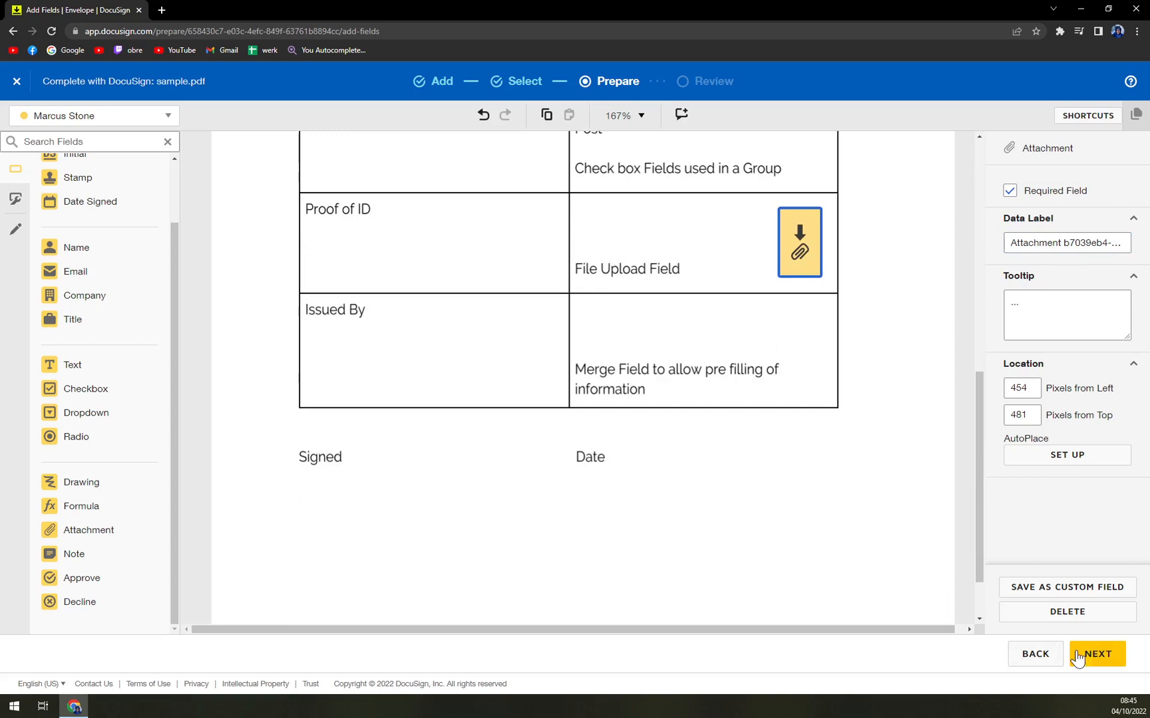
pyautogui.click(1098, 655)
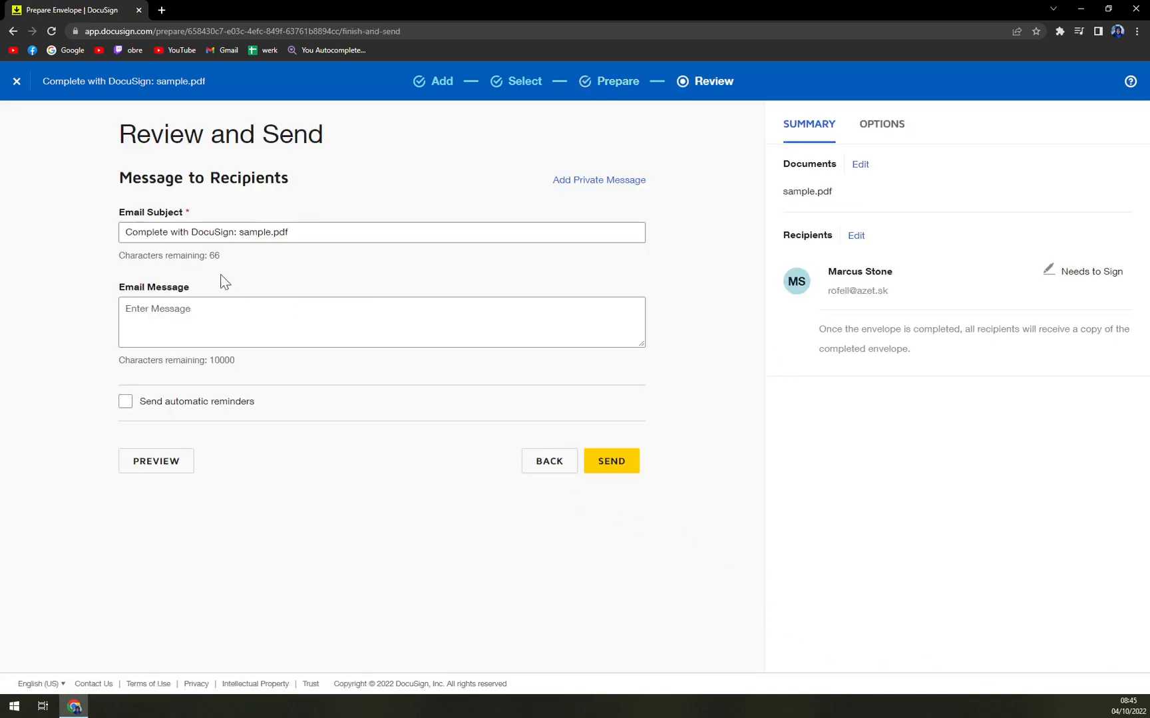
pyautogui.moveTo(808, 273)
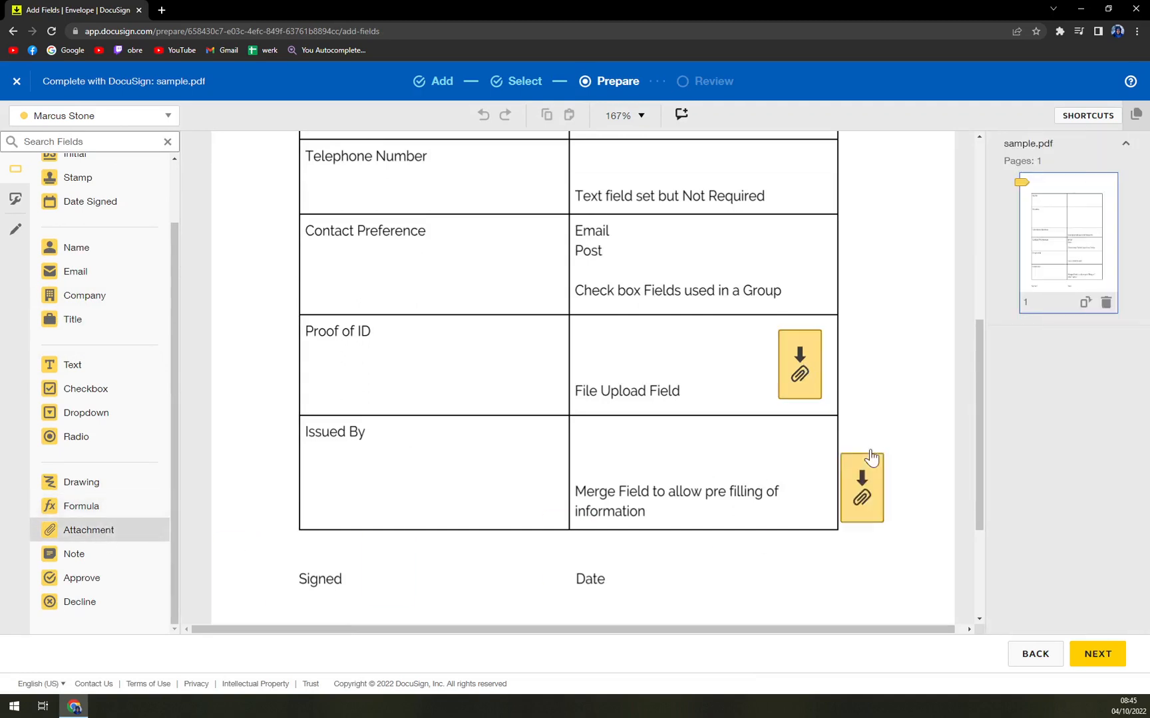
# Drag the extra Attachment field off the page so only the Proof of ID one remains.
pyautogui.moveTo(861, 487); pyautogui.dragTo(858, 318)
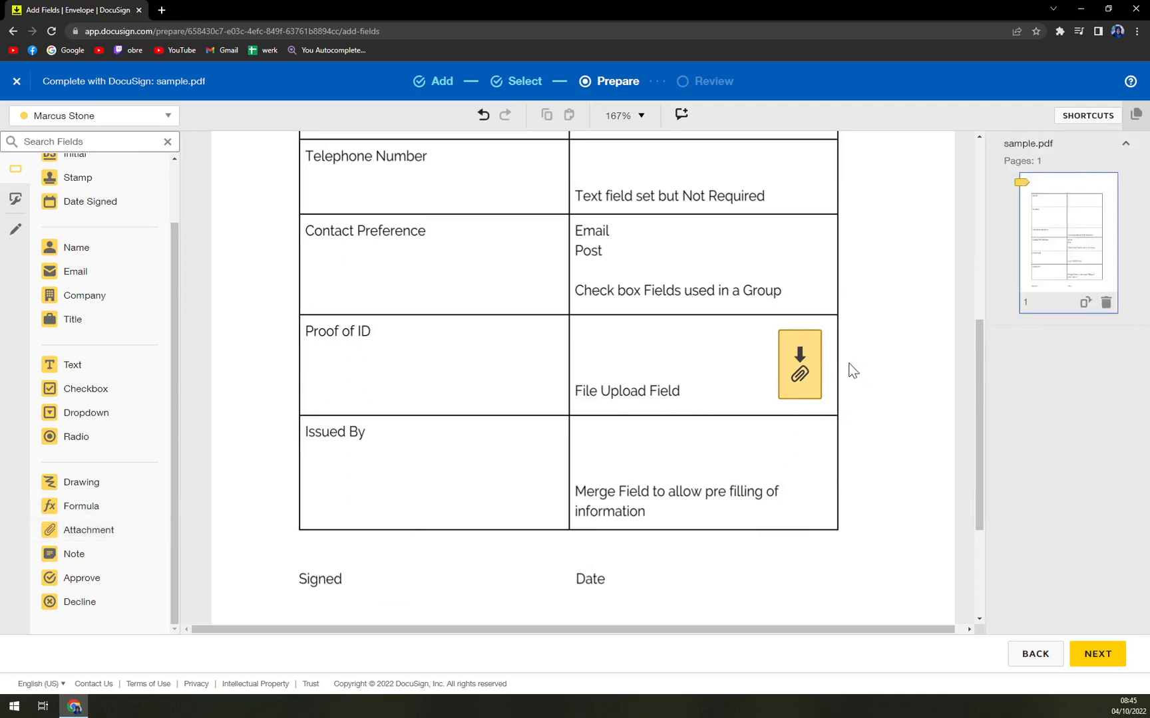
pyautogui.moveTo(1085, 302)
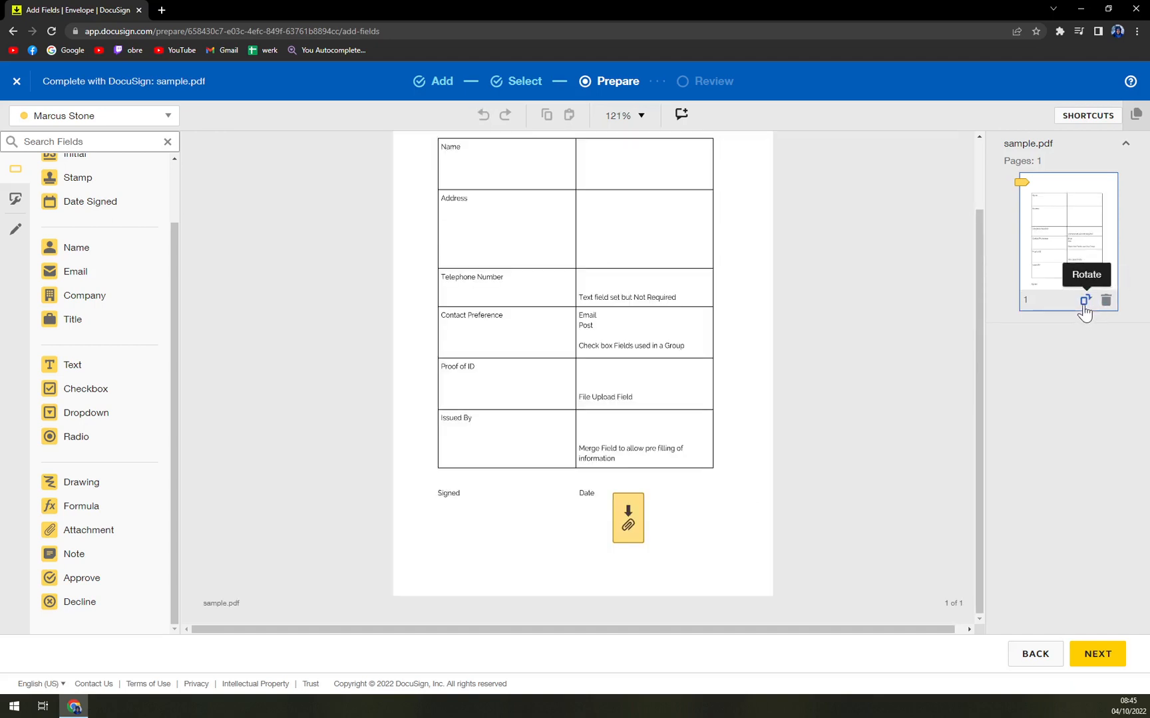
pyautogui.click(1084, 301)
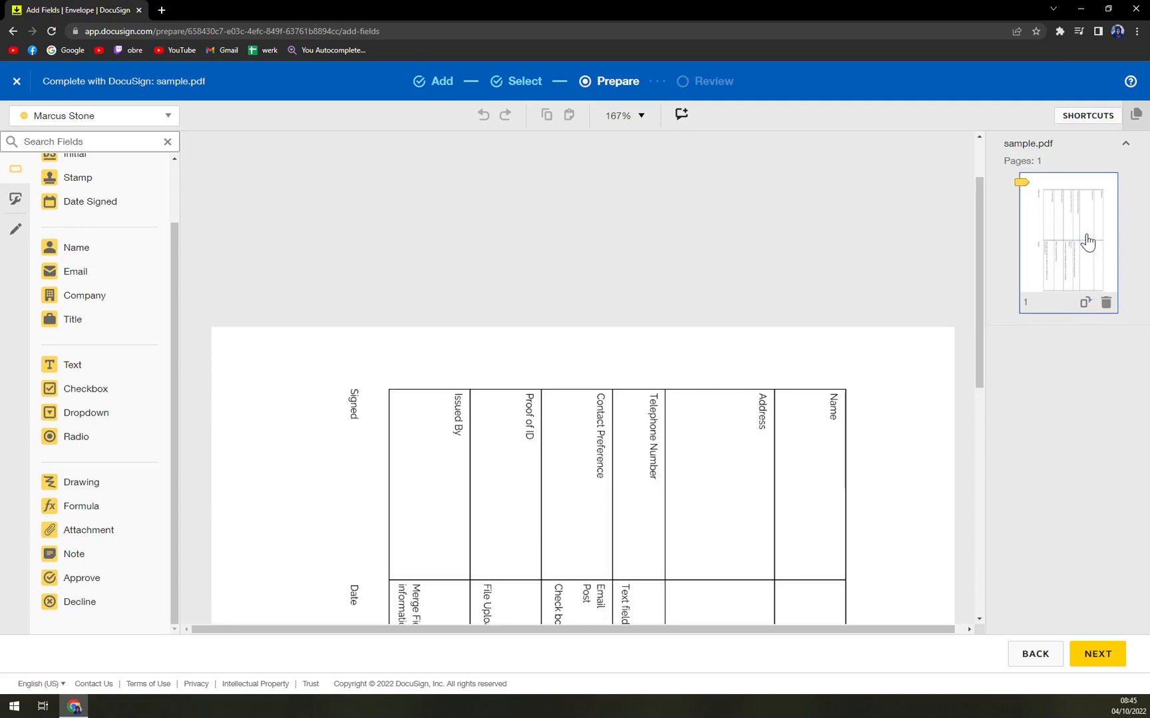
pyautogui.click(1085, 302)
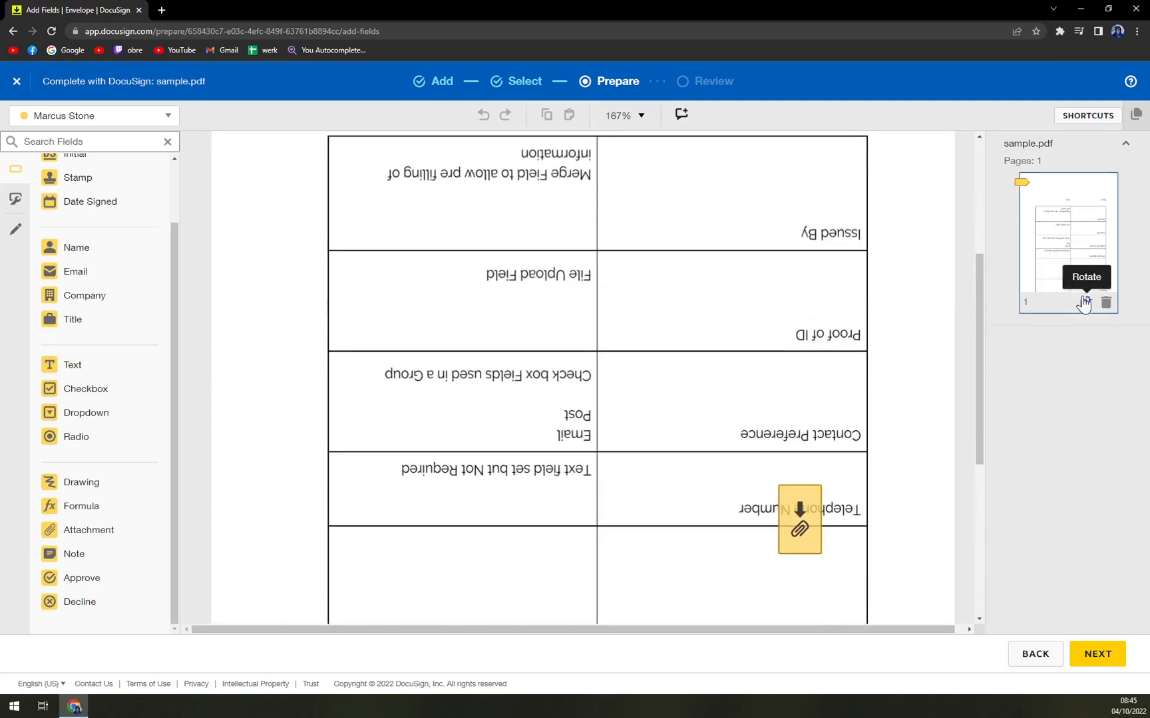
pyautogui.click(1084, 301)
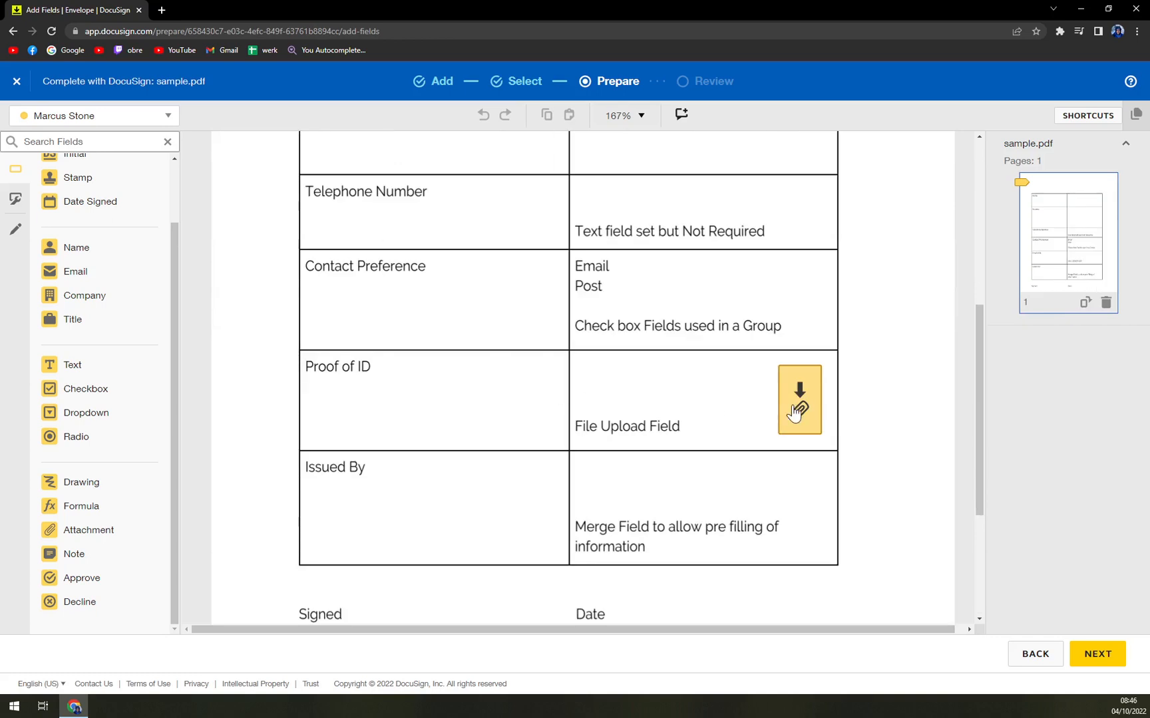
pyautogui.click(798, 399)
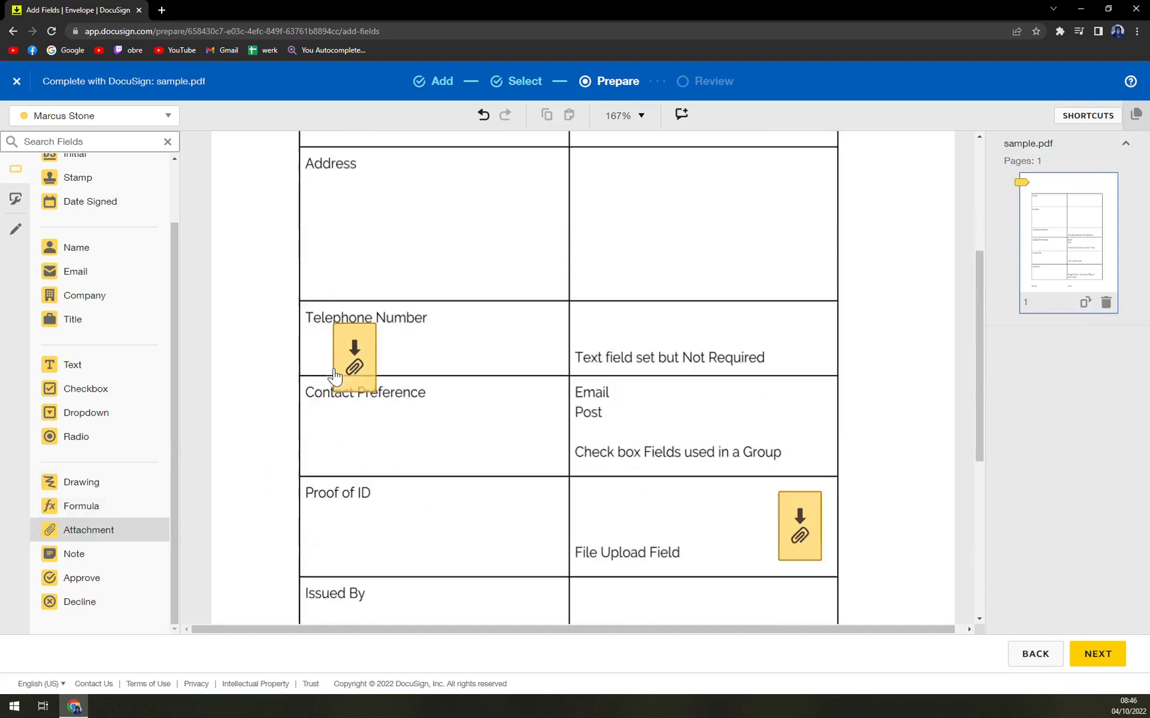
pyautogui.scroll(-3)
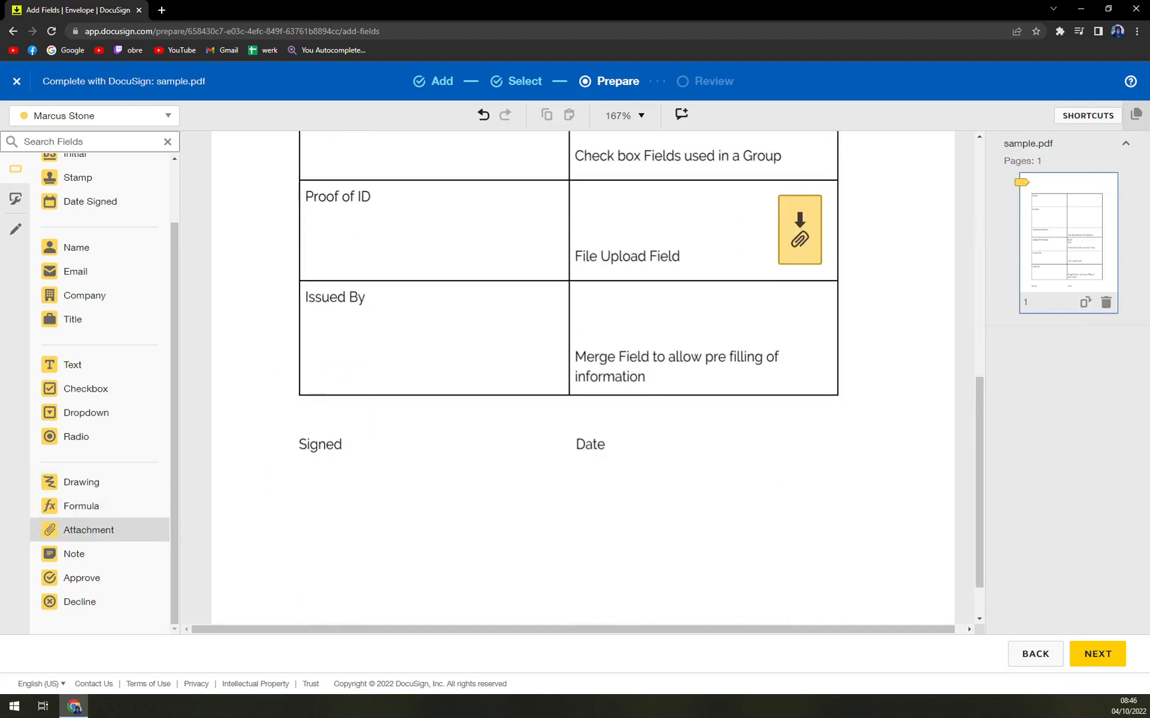